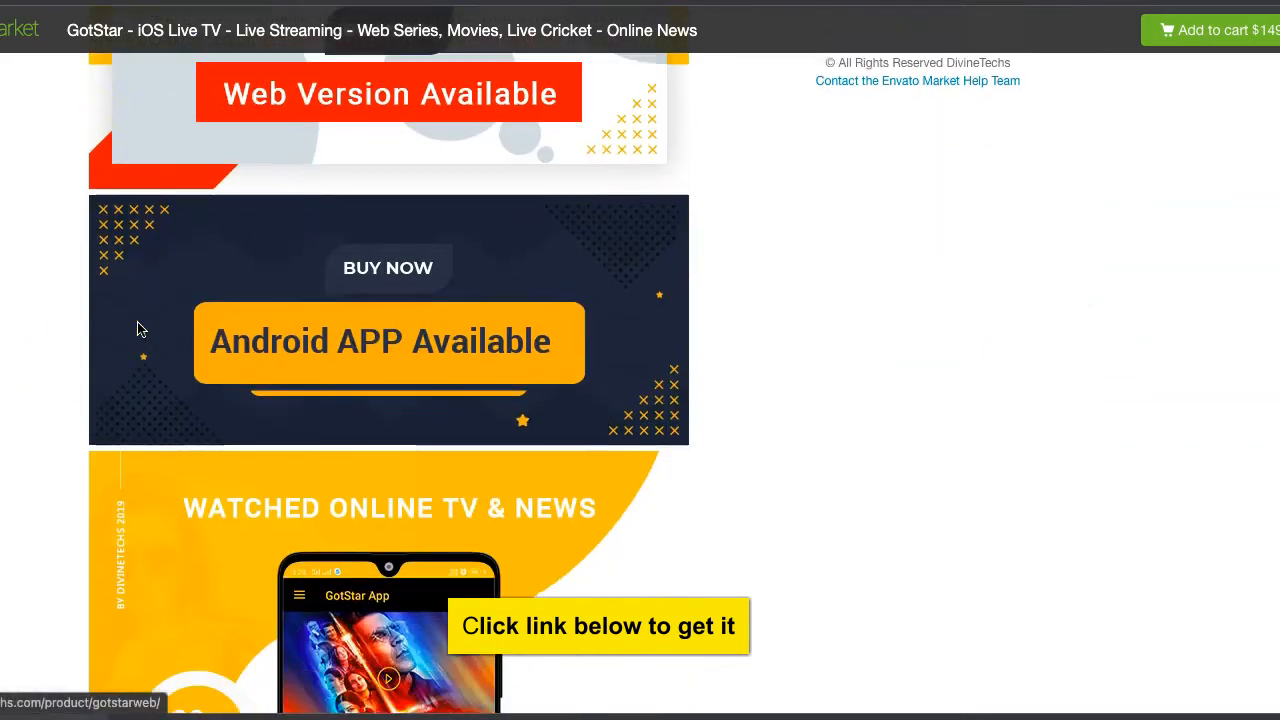
- Scroll the GotStar item page past the Web Version and Android APP banners to the 20+ Screens mockup
scroll(down, 3)
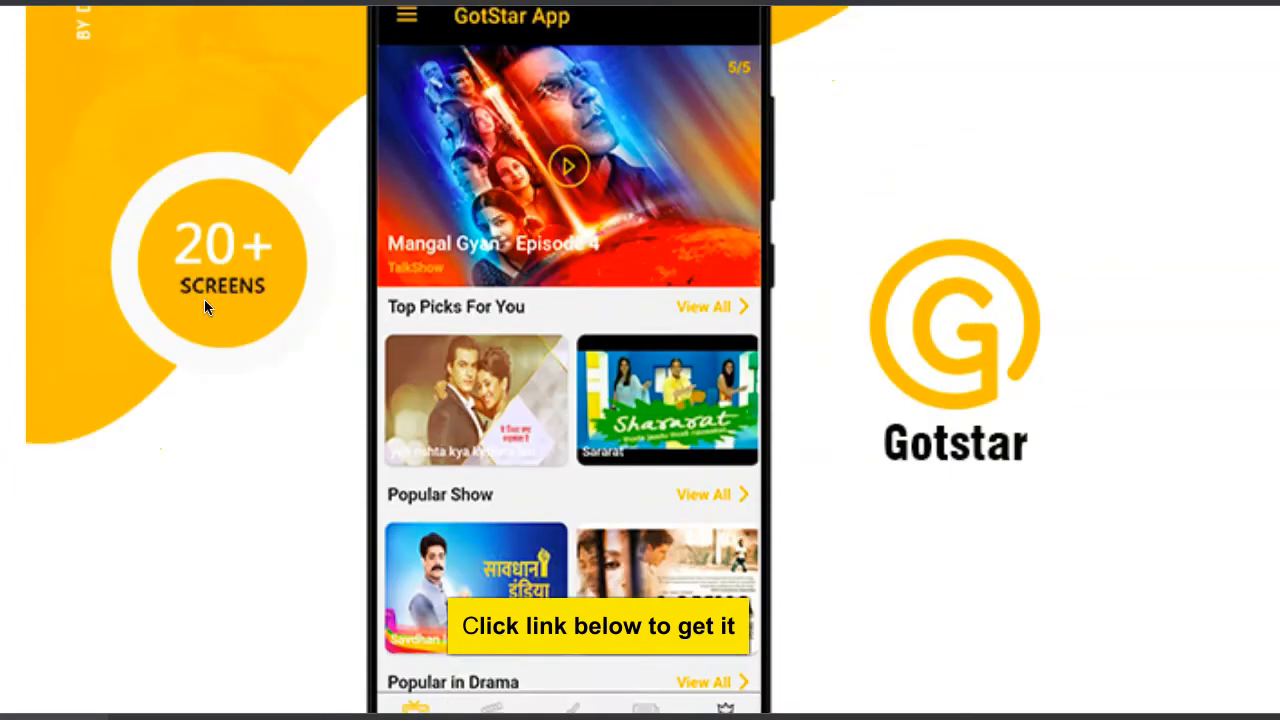
scroll(down, 3)
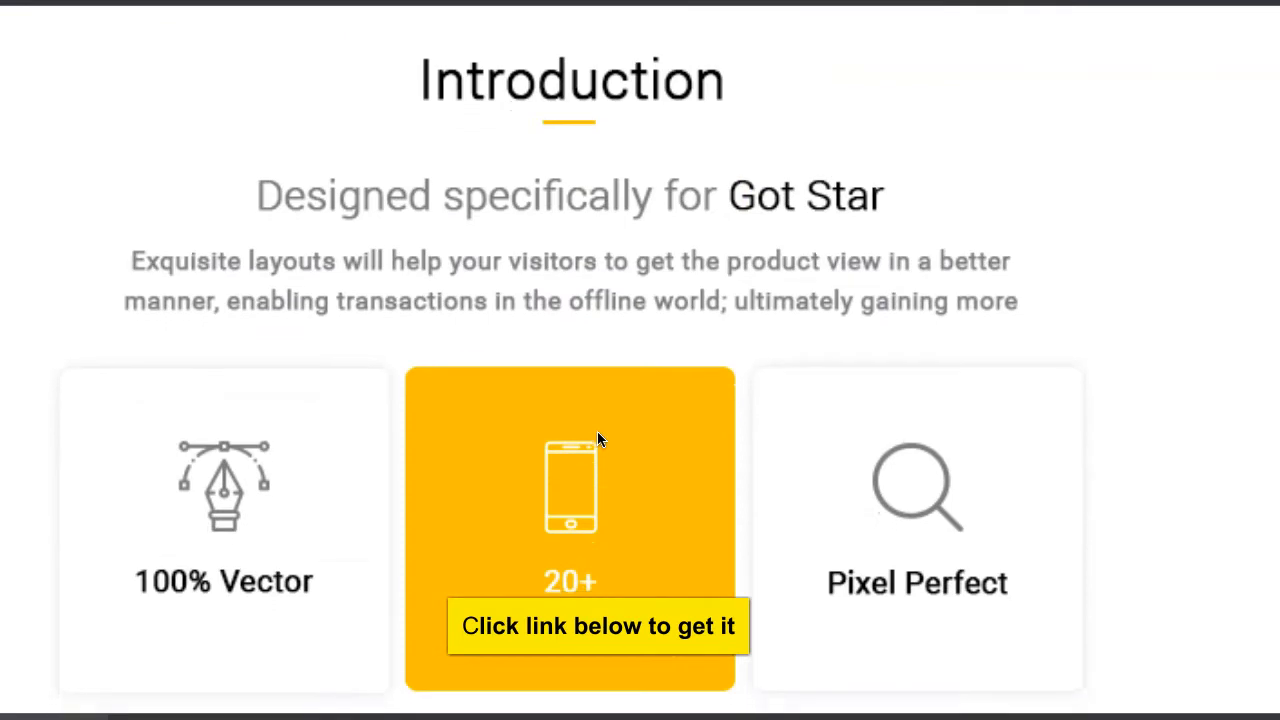
- Scroll through the Introduction, Dashboard and News sections down to the Sign In screen description
scroll(down, 3)
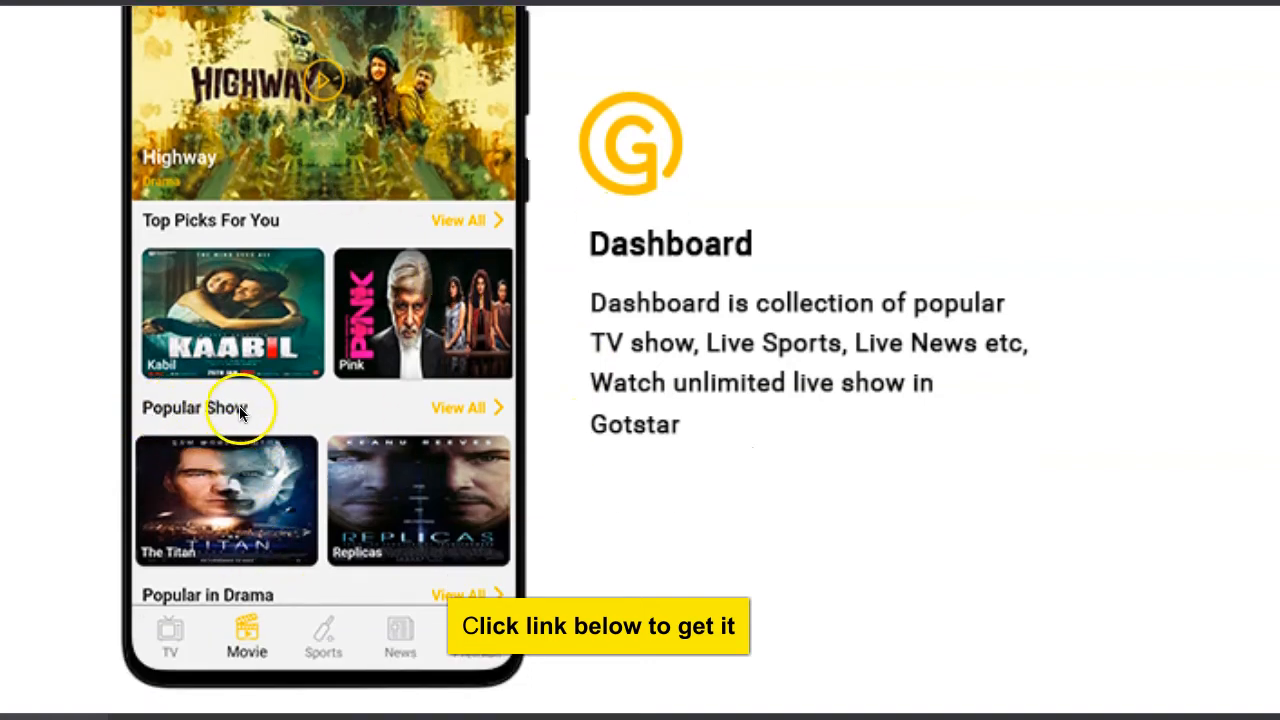
mouse_move(156, 584)
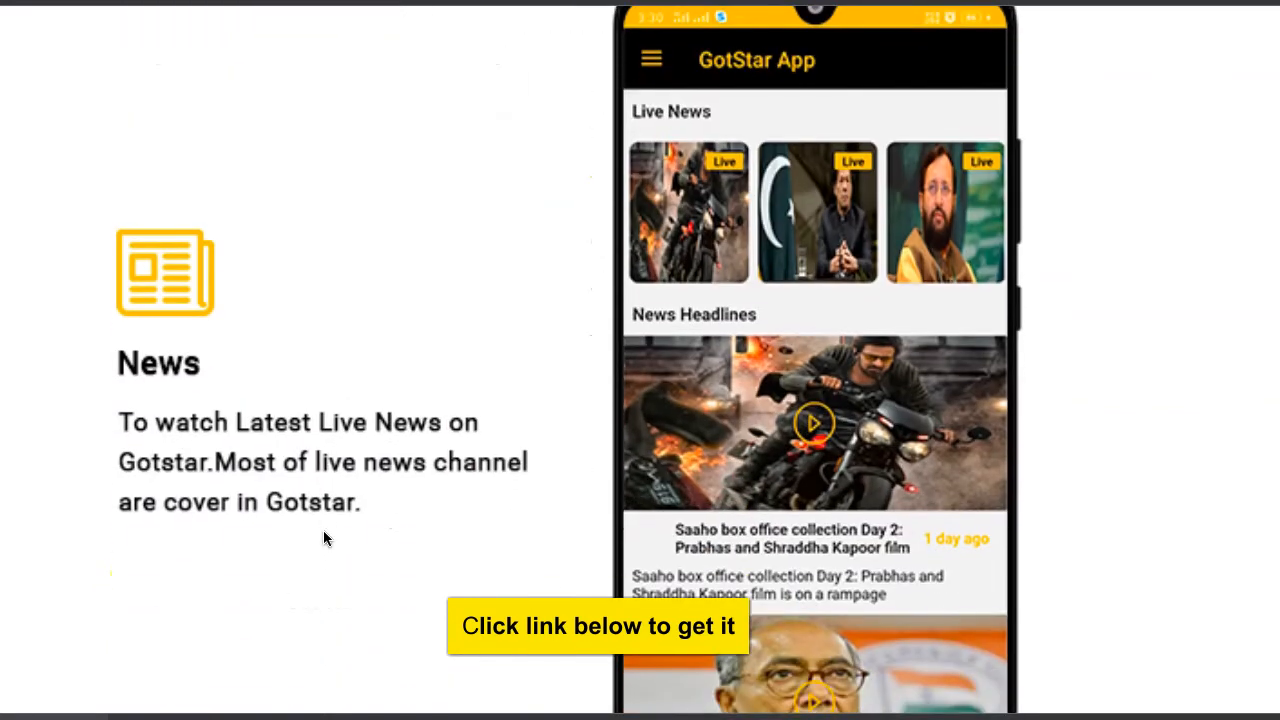
scroll(down, 3)
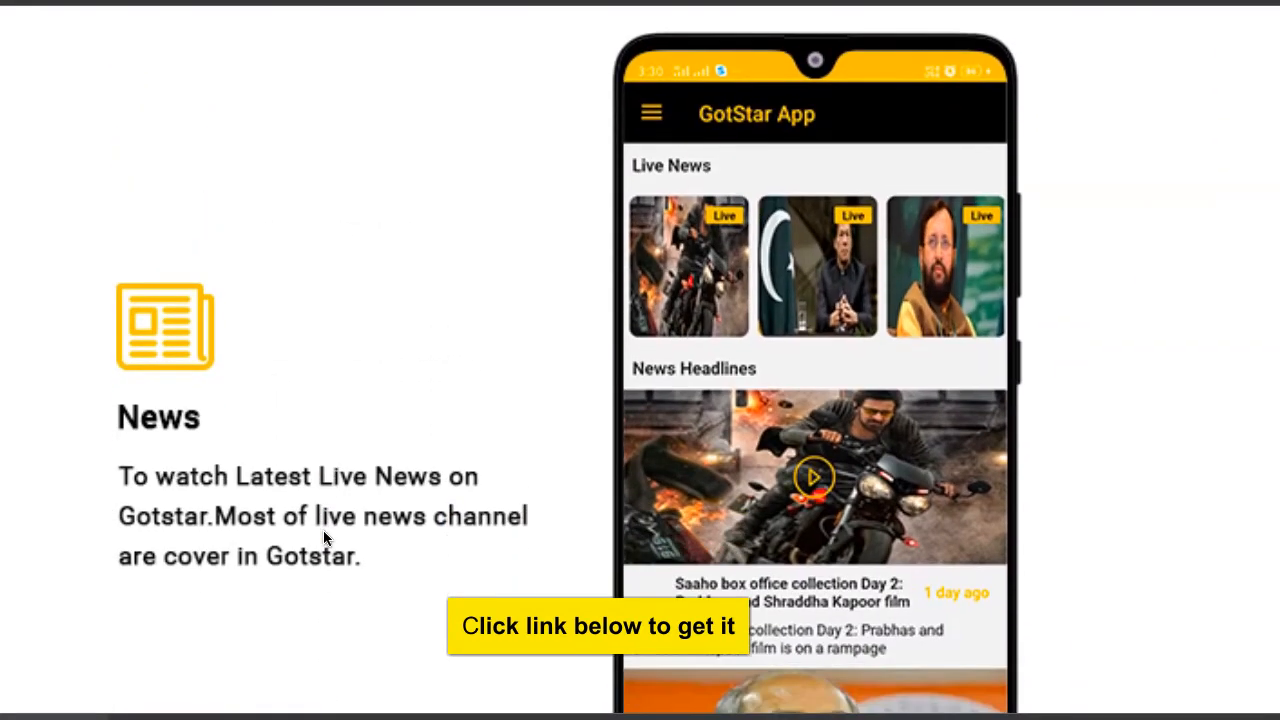
scroll(down, 3)
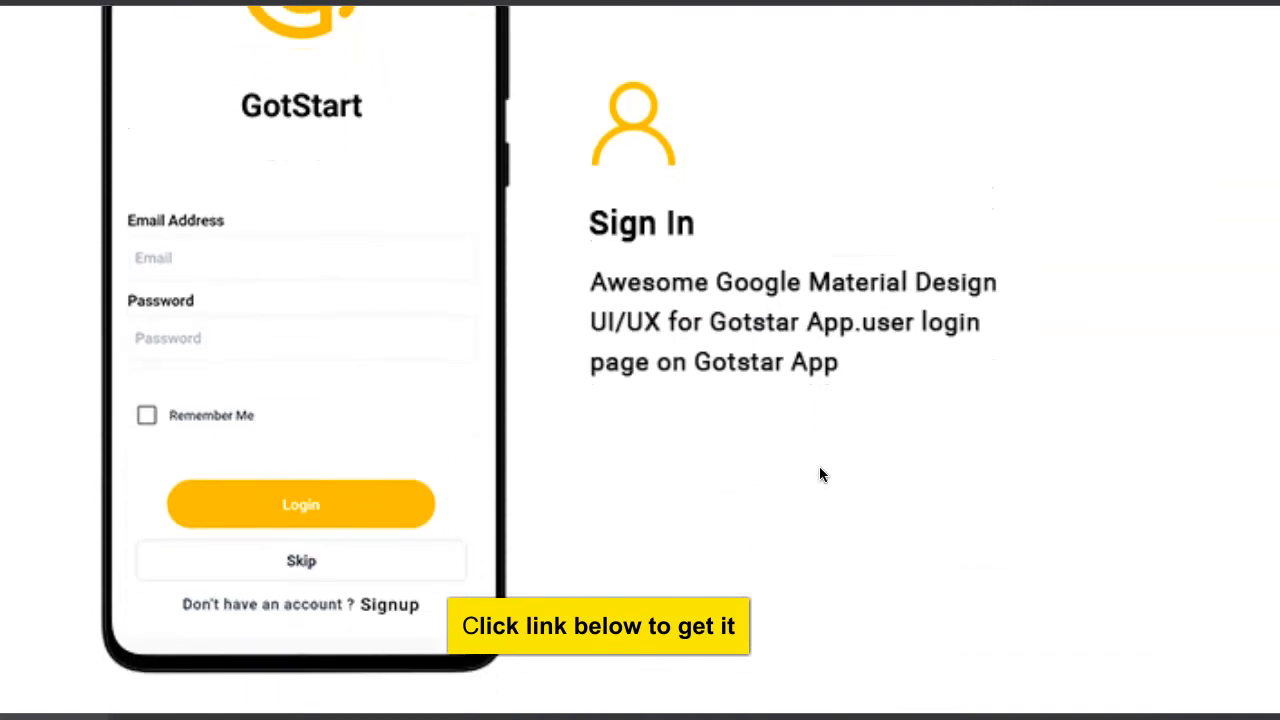
scroll(down, 3)
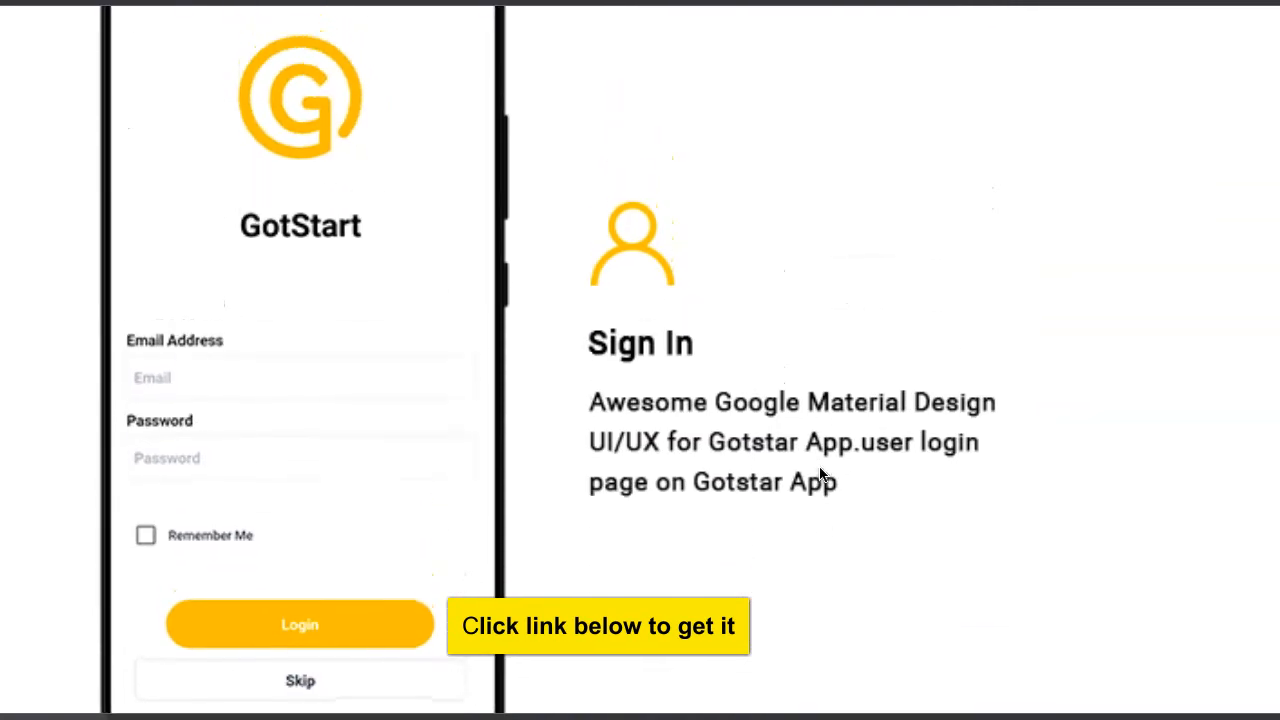
scroll(down, 3)
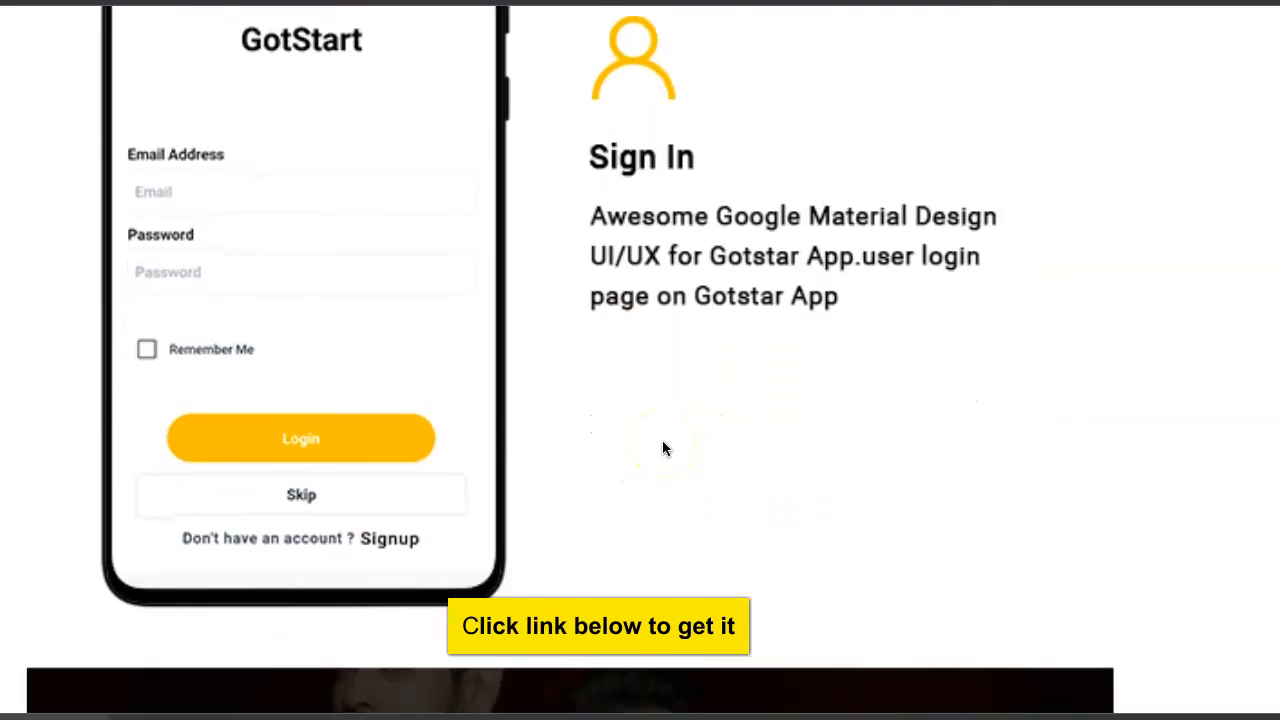
- Scroll down to the yellow features block listing Live TV Streaming, Admob Support and Free Updates
scroll(down, 3)
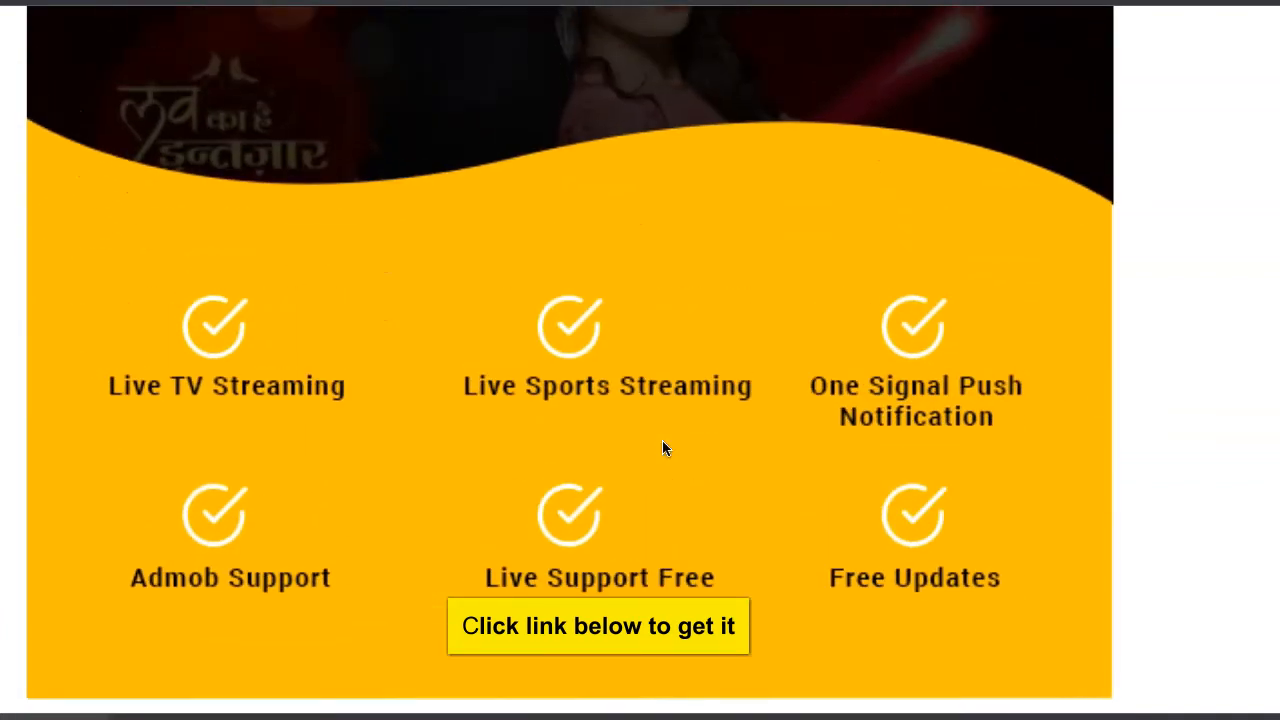
mouse_move(448, 532)
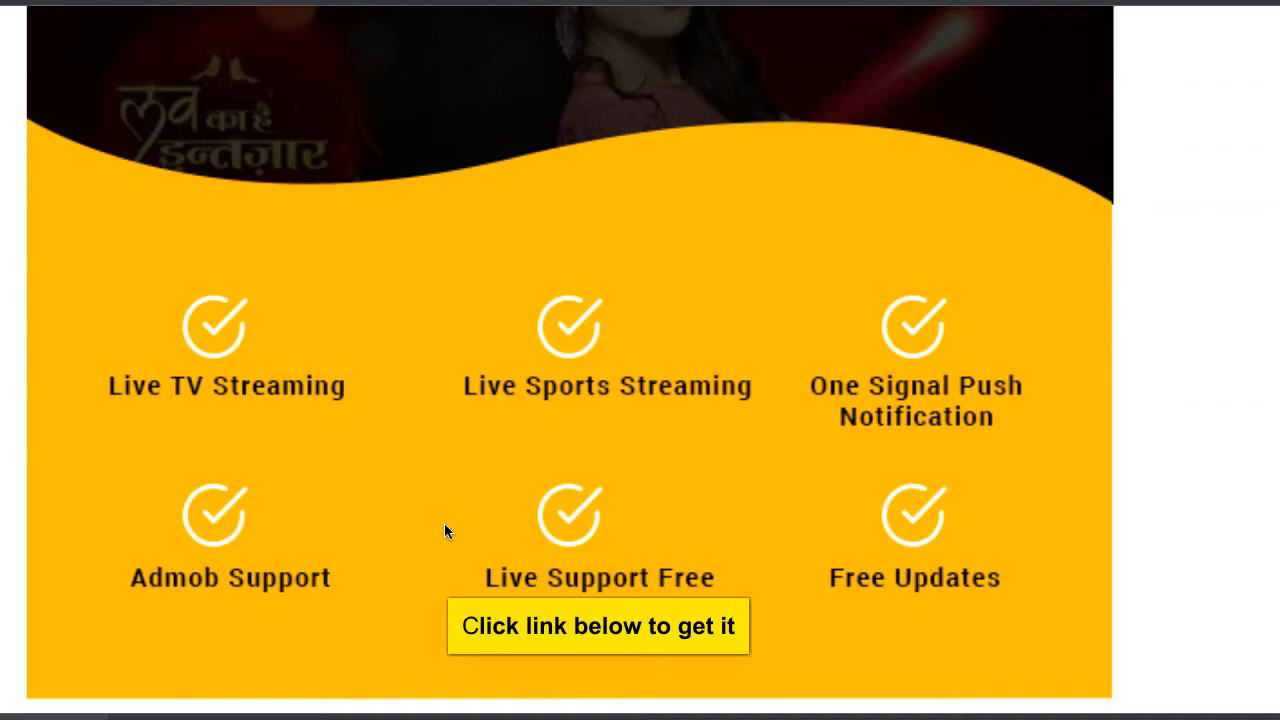
scroll(down, 3)
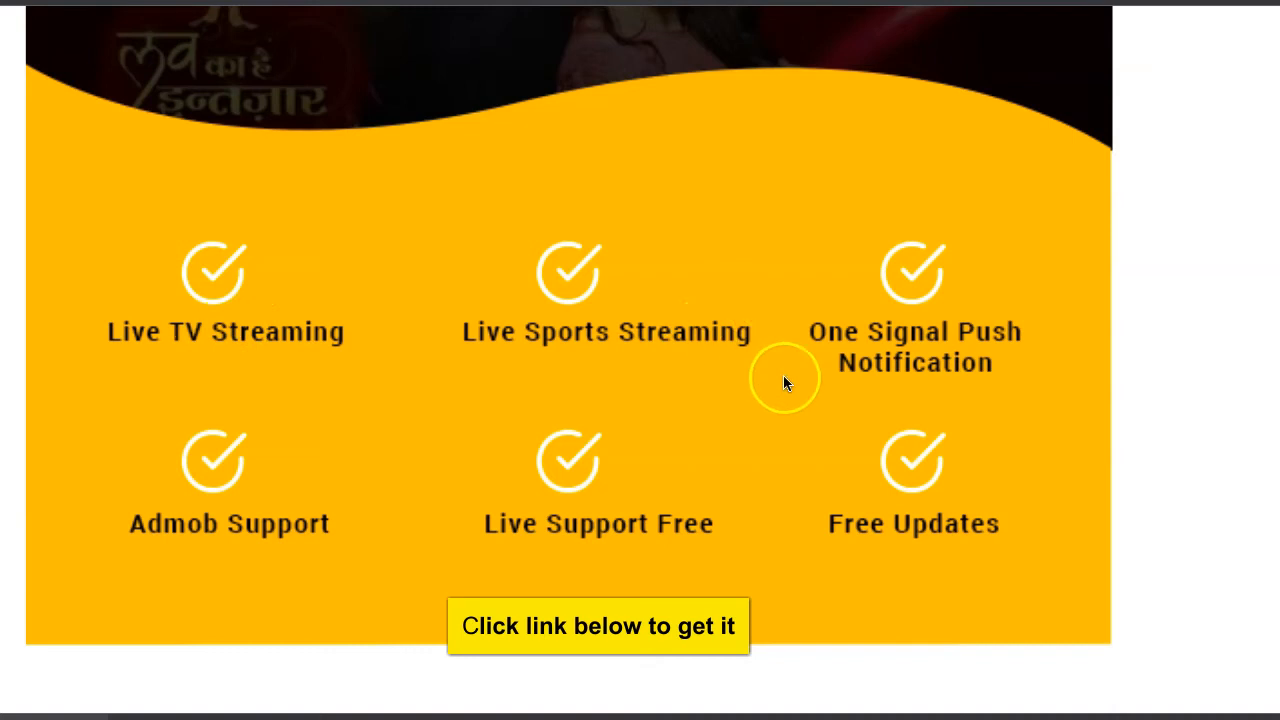
mouse_move(872, 320)
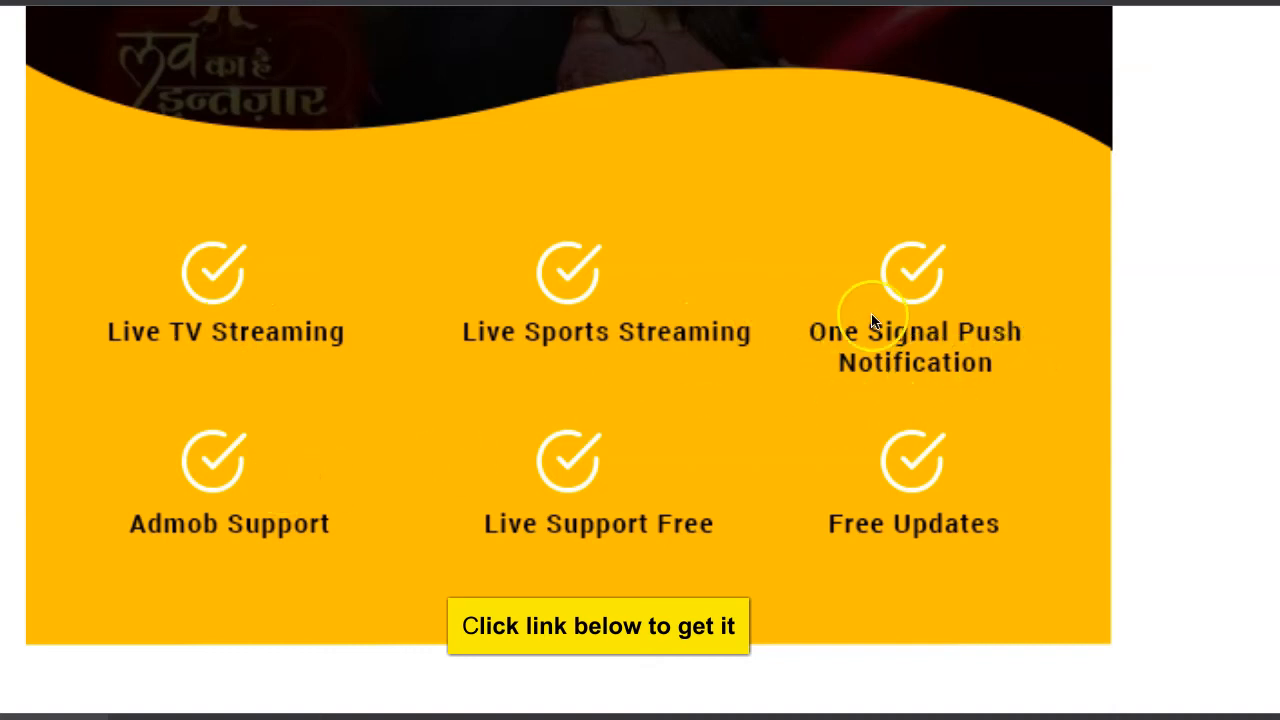
scroll(down, 3)
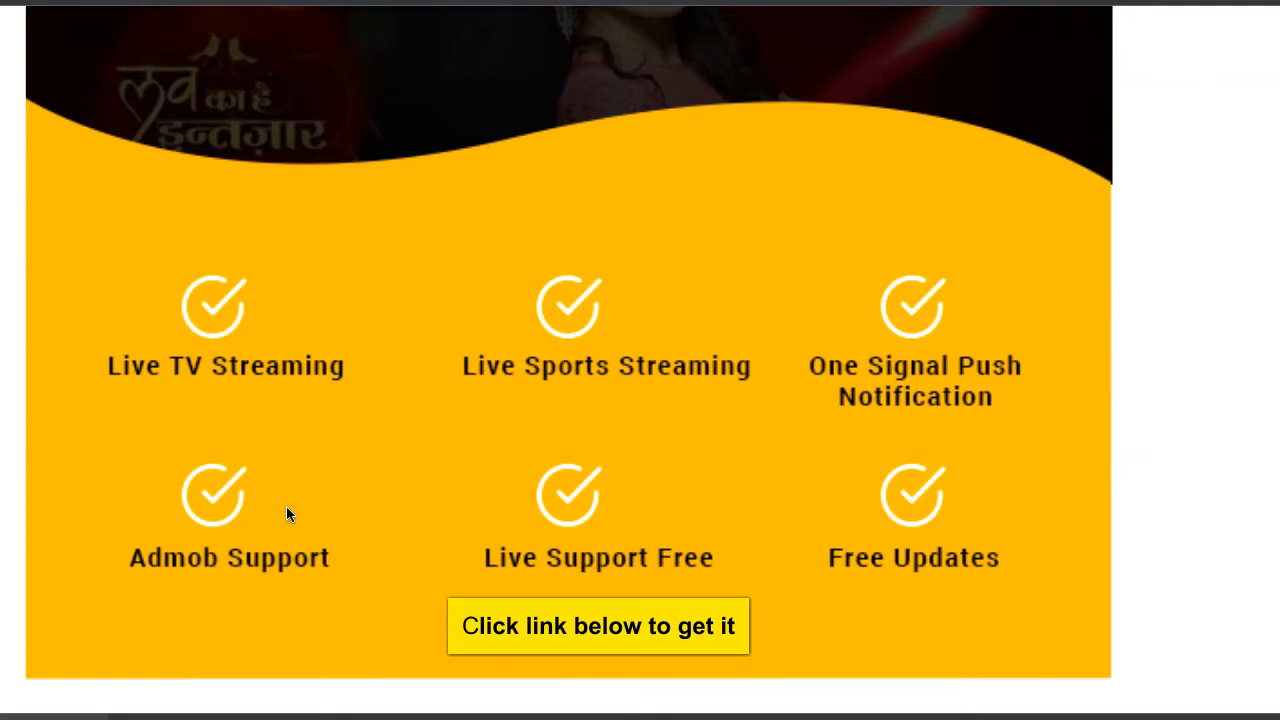
scroll(down, 3)
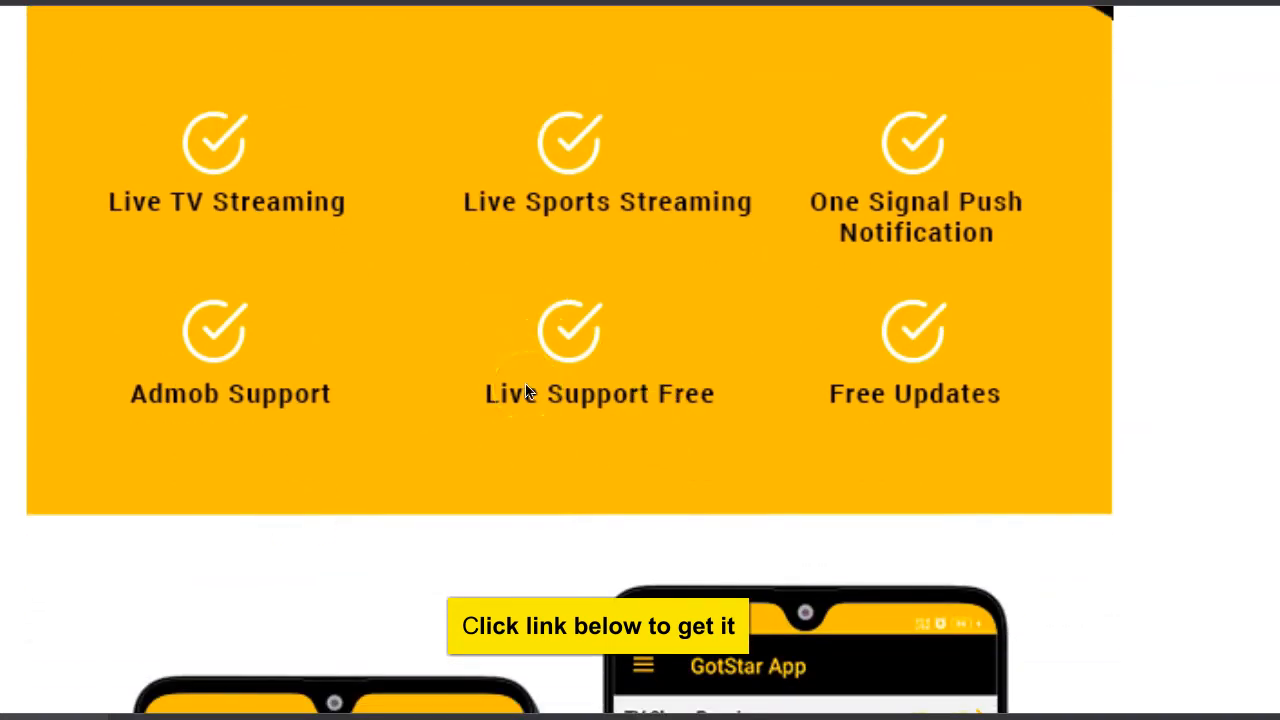
scroll(down, 3)
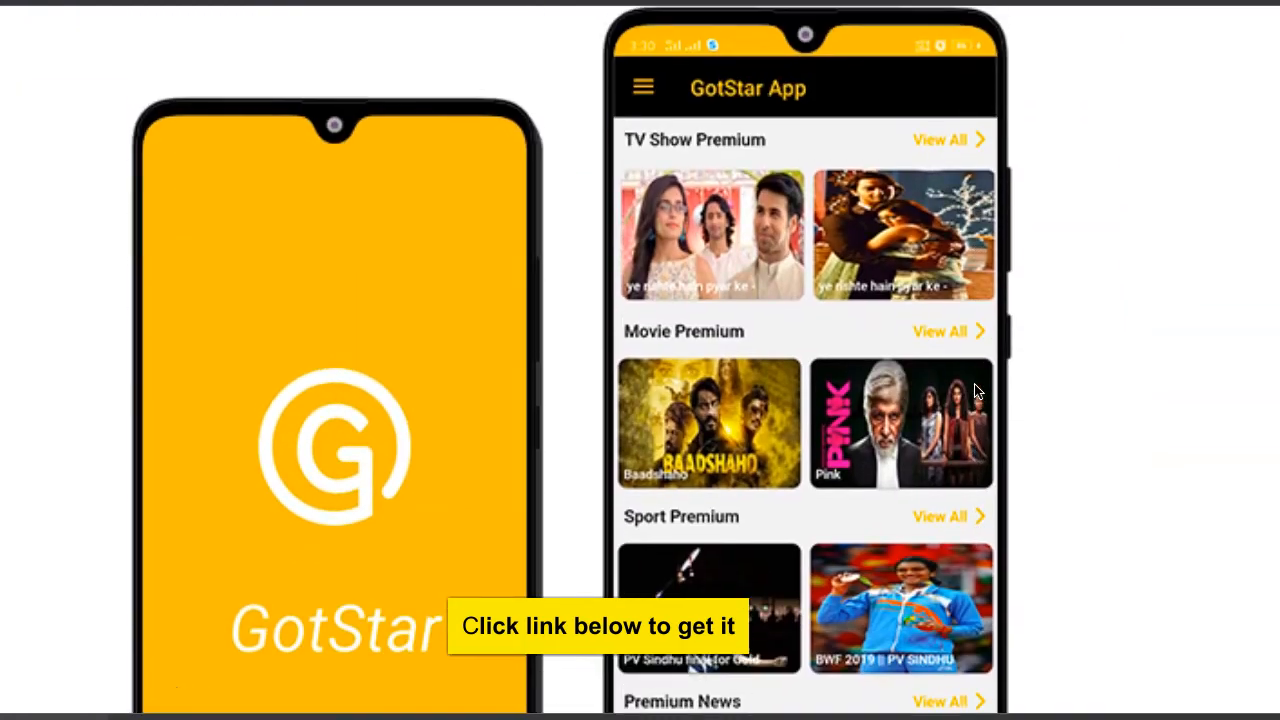
- Scroll to the phone screenshots with TV Show, Movie and Sport Premium sections
scroll(down, 3)
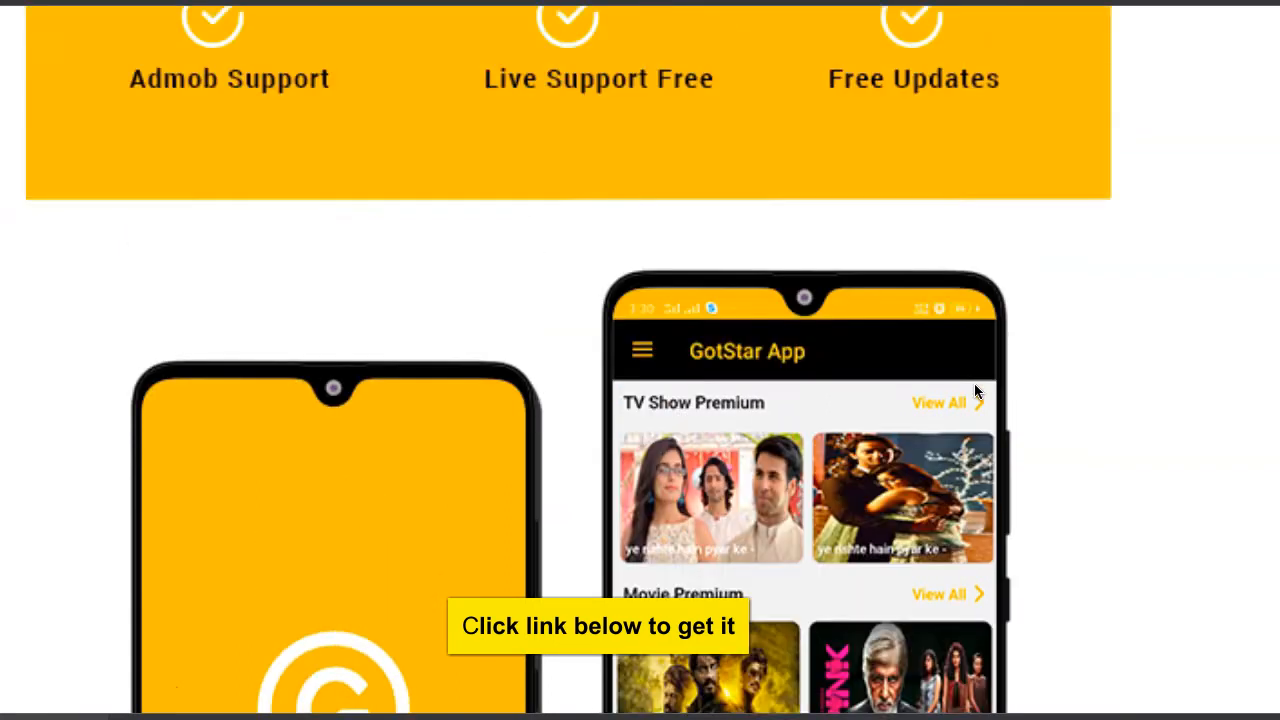
scroll(down, 3)
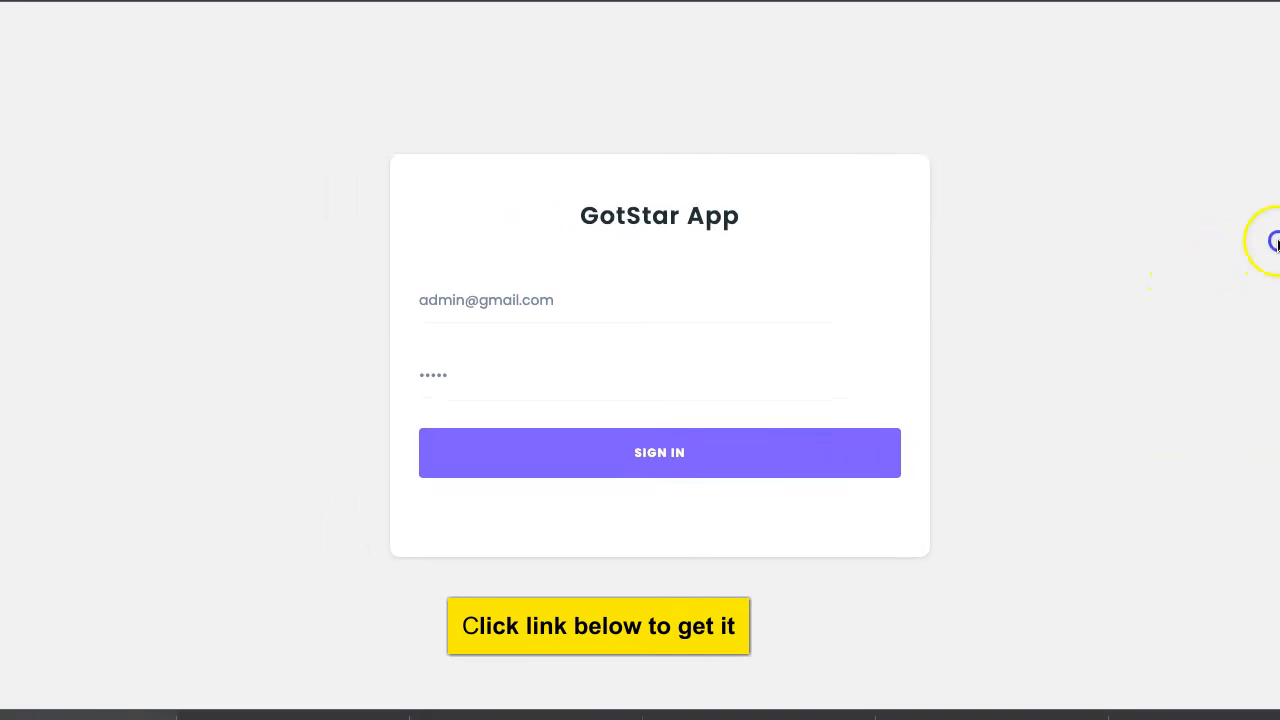
- Sign in to the admin dashboard and dismiss Chrome's password breach warning
click(660, 452)
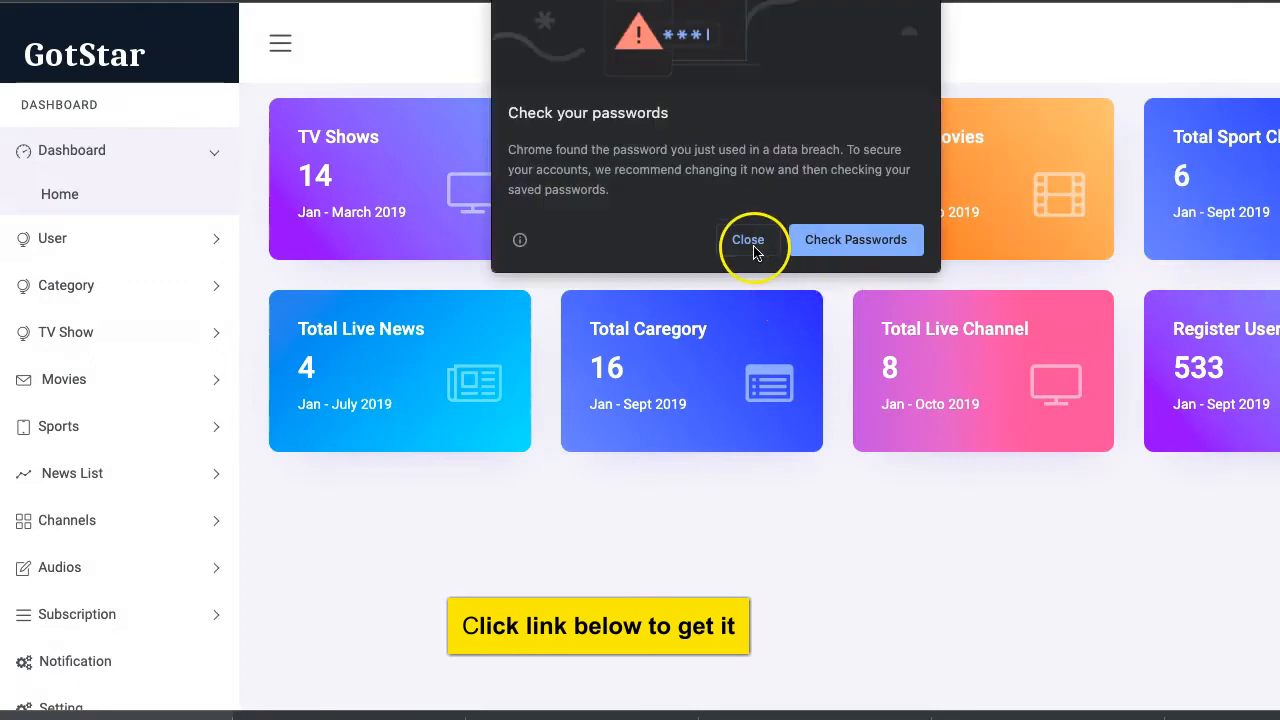
click(748, 240)
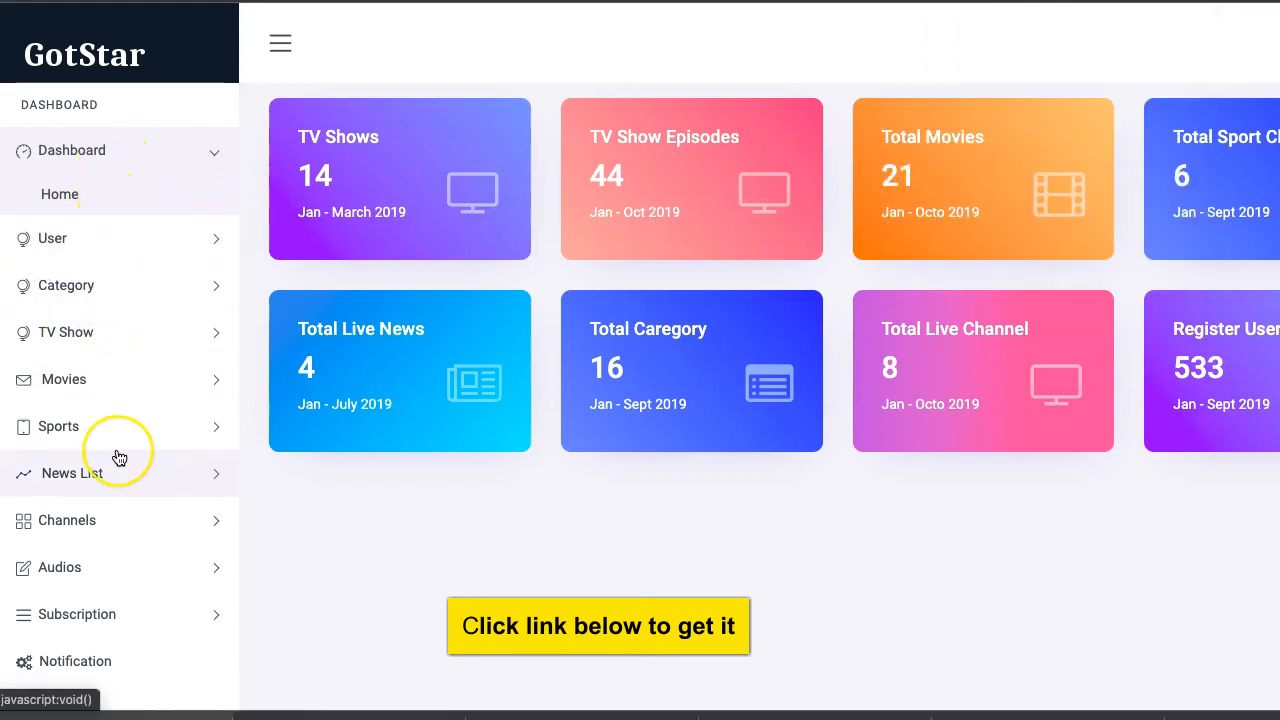
scroll(down, 3)
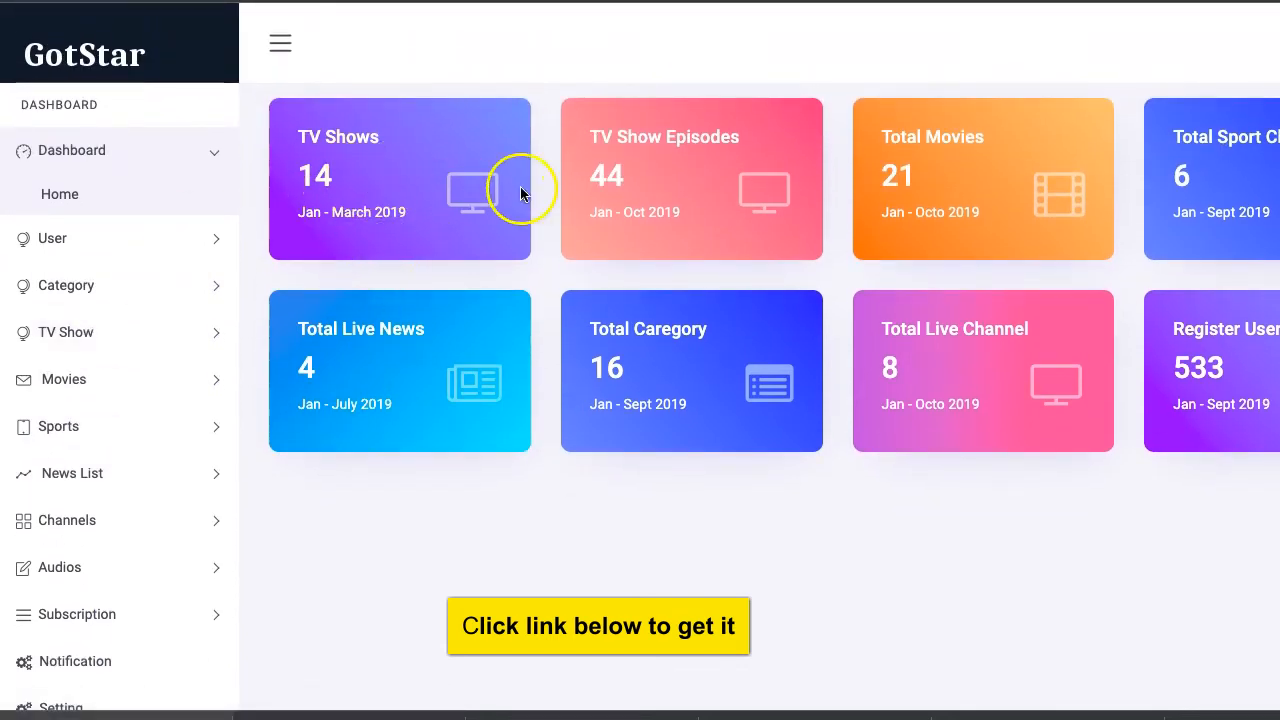
mouse_move(1272, 114)
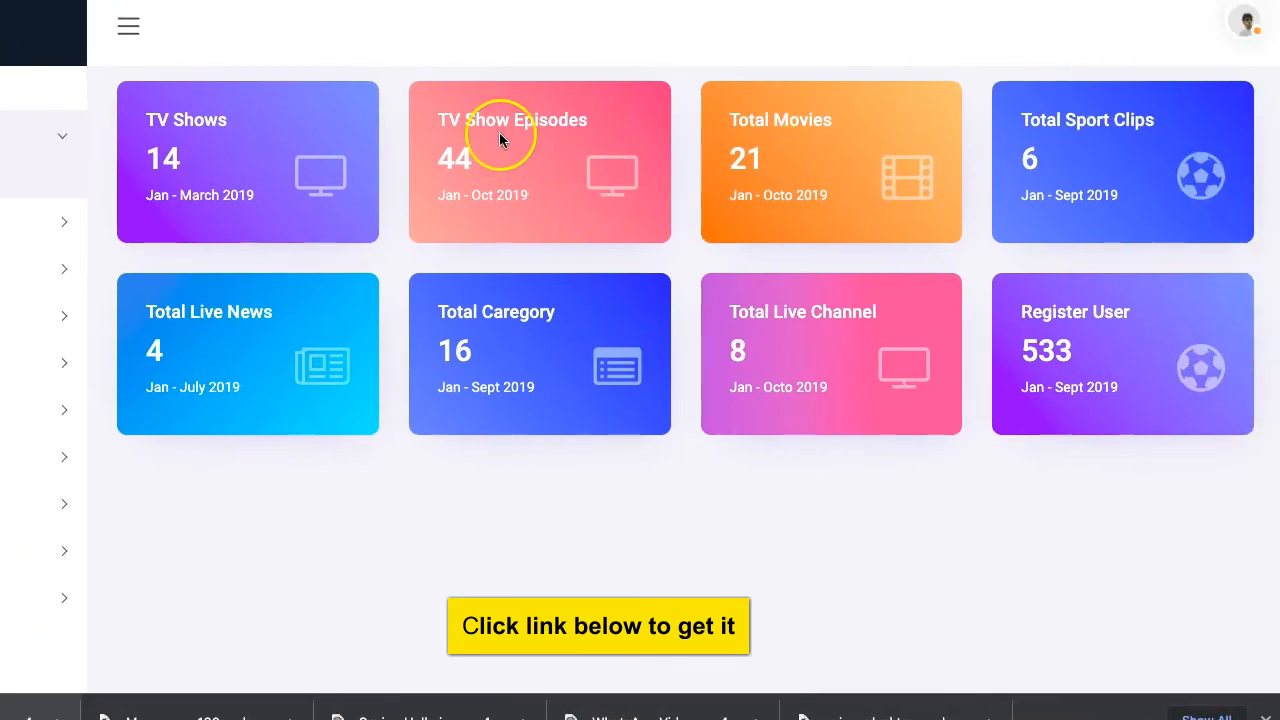
mouse_move(176, 136)
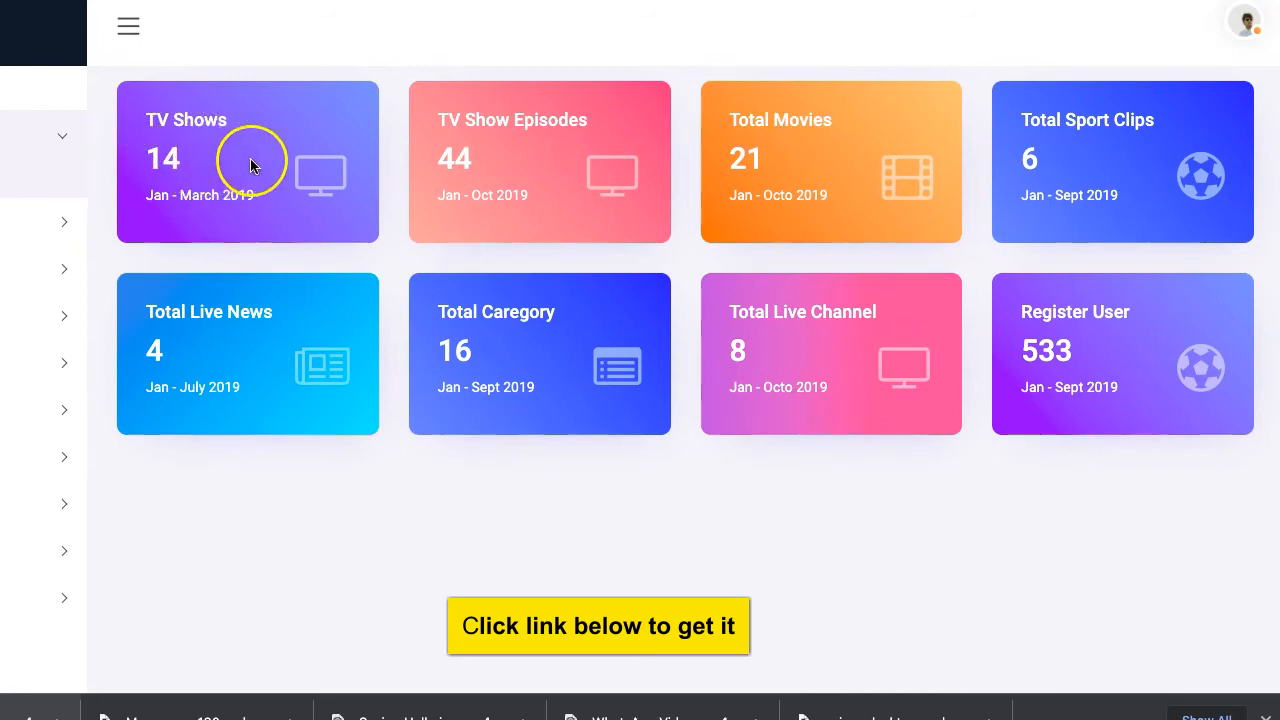
mouse_move(552, 144)
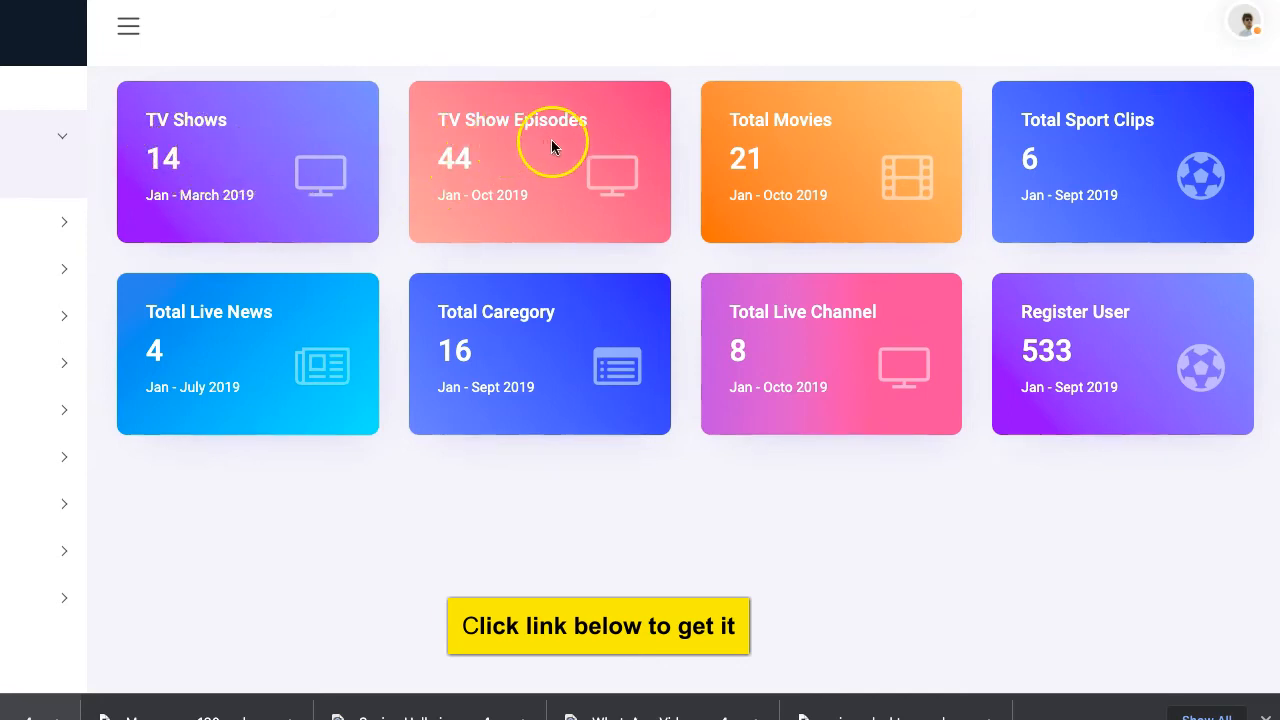
mouse_move(770, 164)
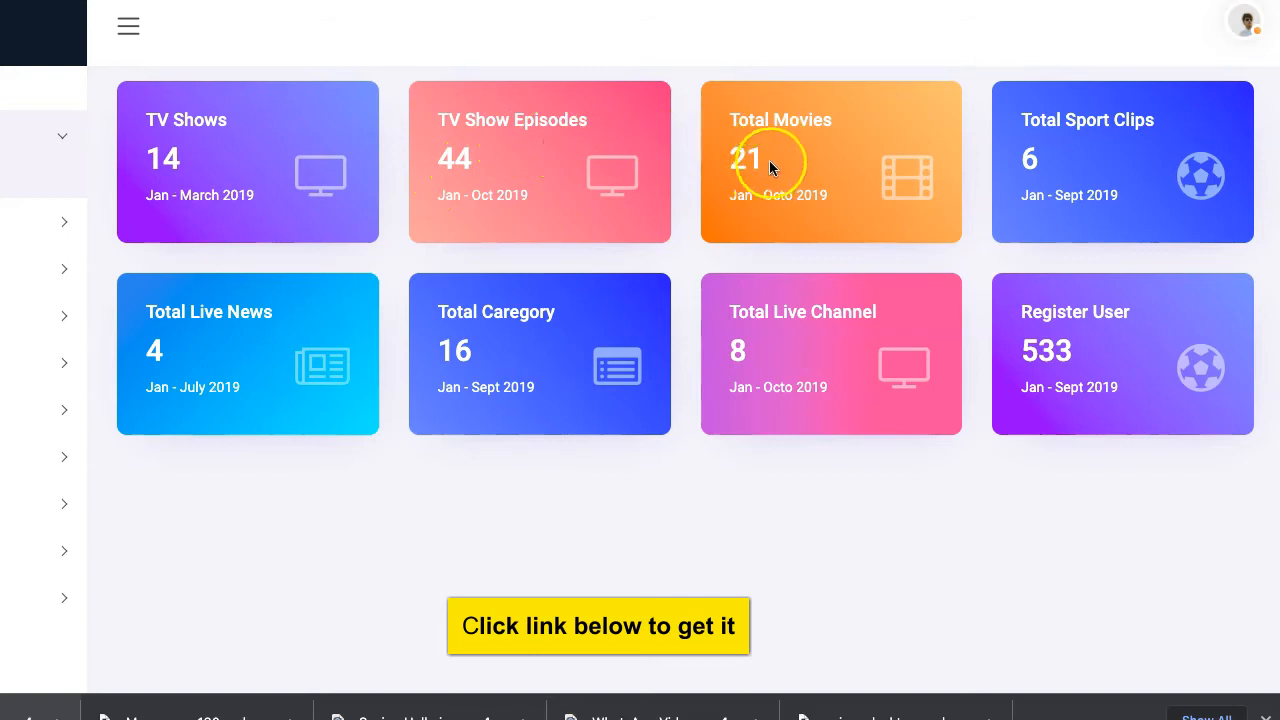
mouse_move(758, 360)
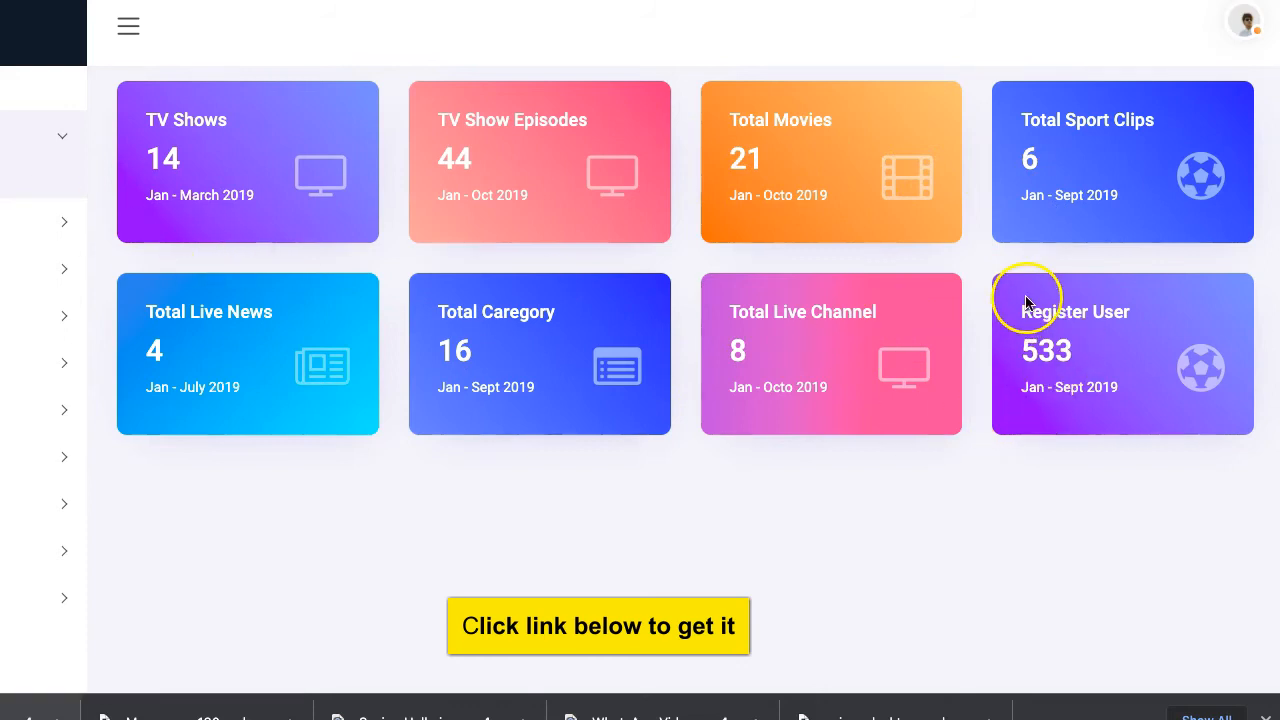
mouse_move(1010, 374)
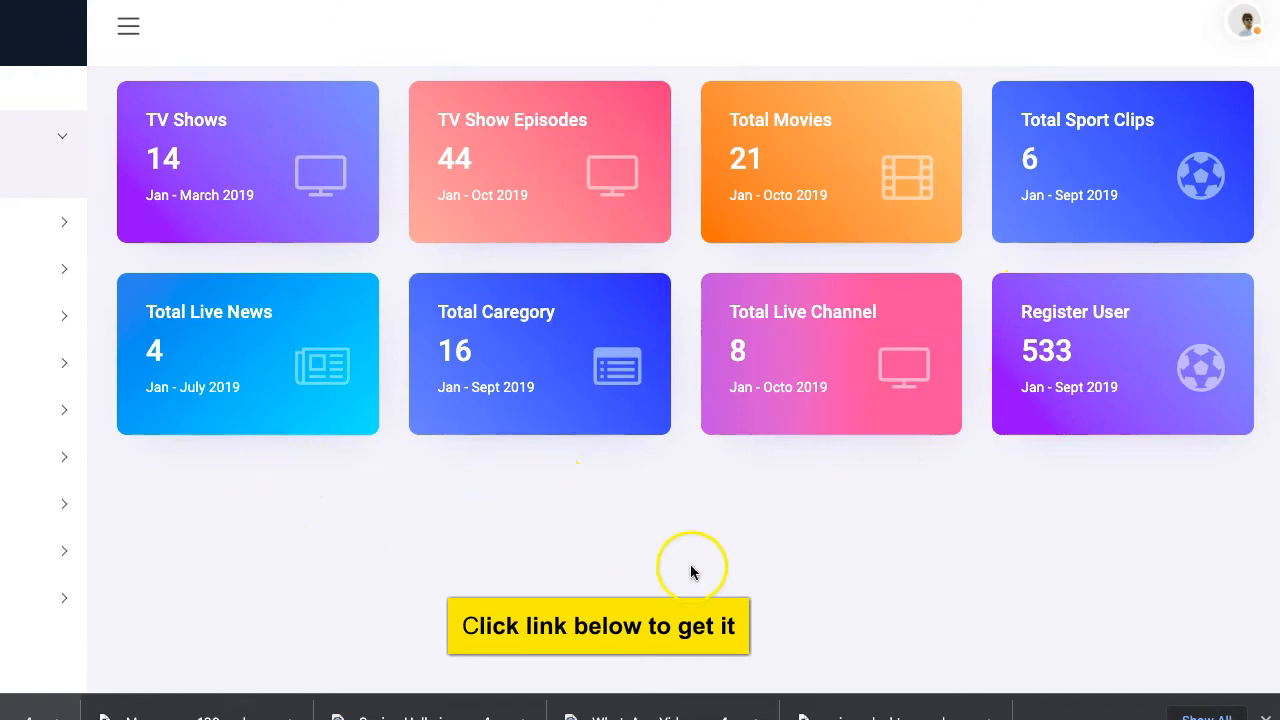
mouse_move(184, 416)
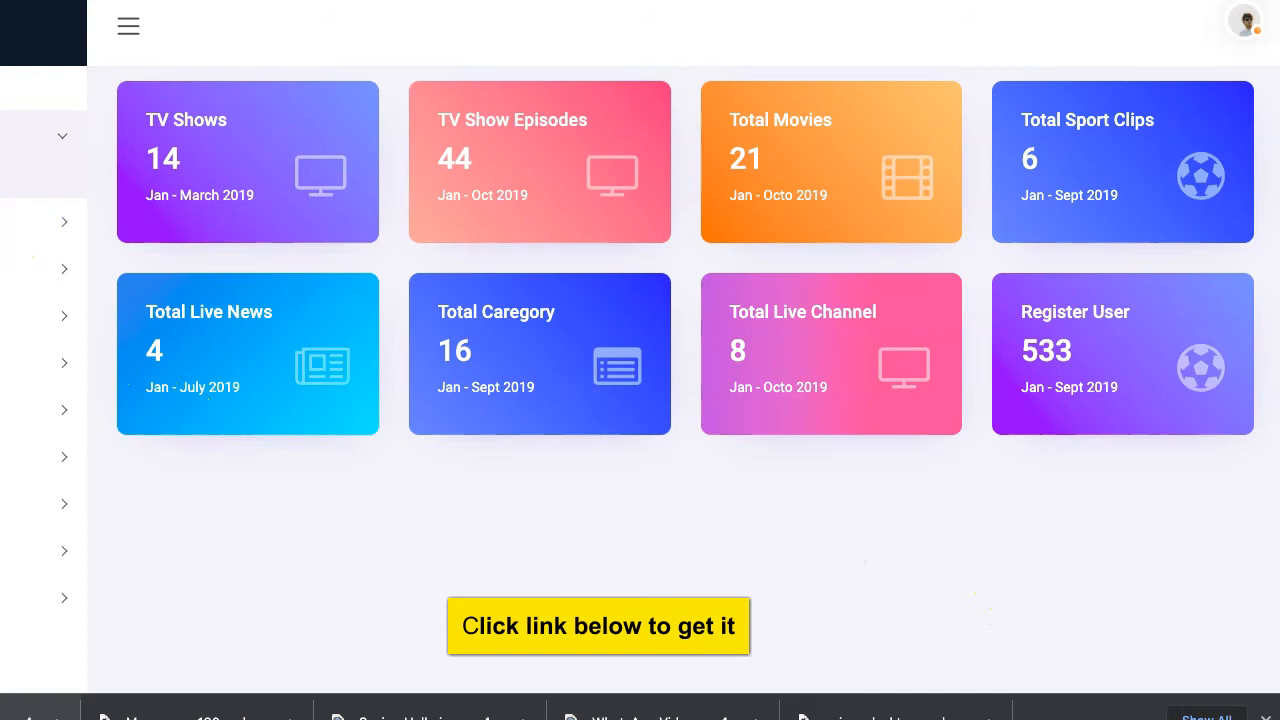
click(128, 26)
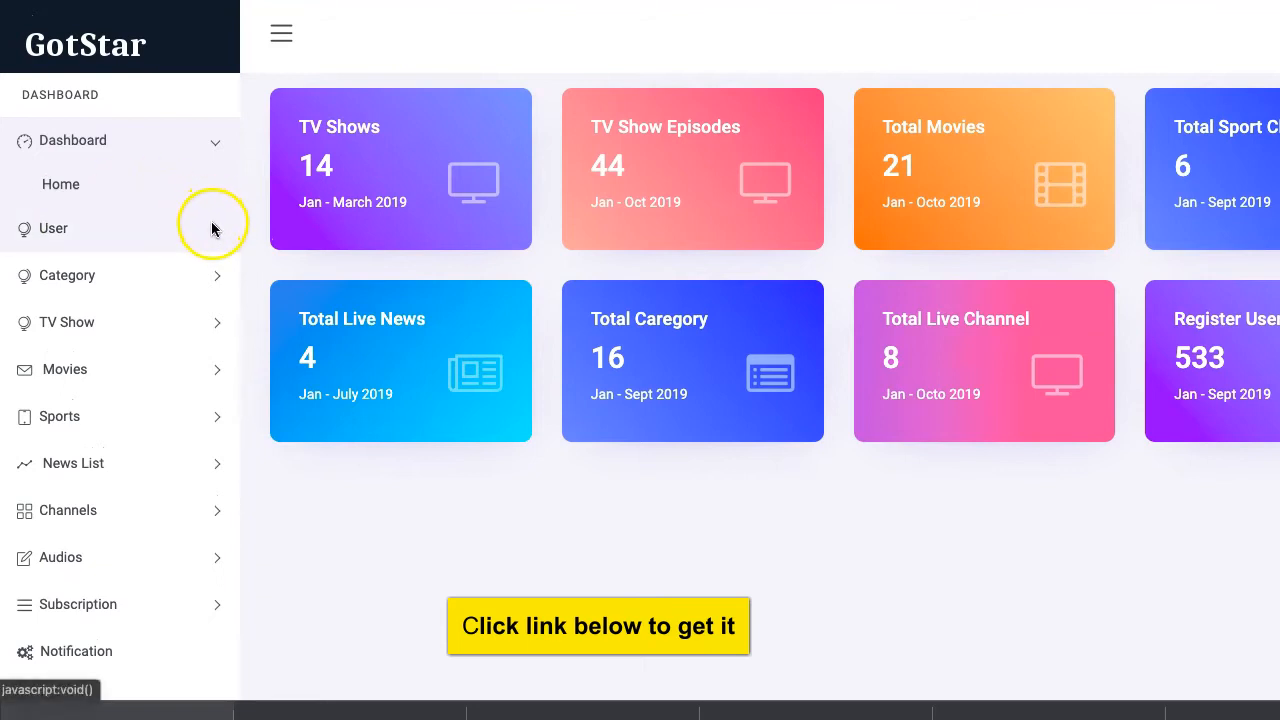
- Open the Register Users list from the User section and scroll through it
click(52, 228)
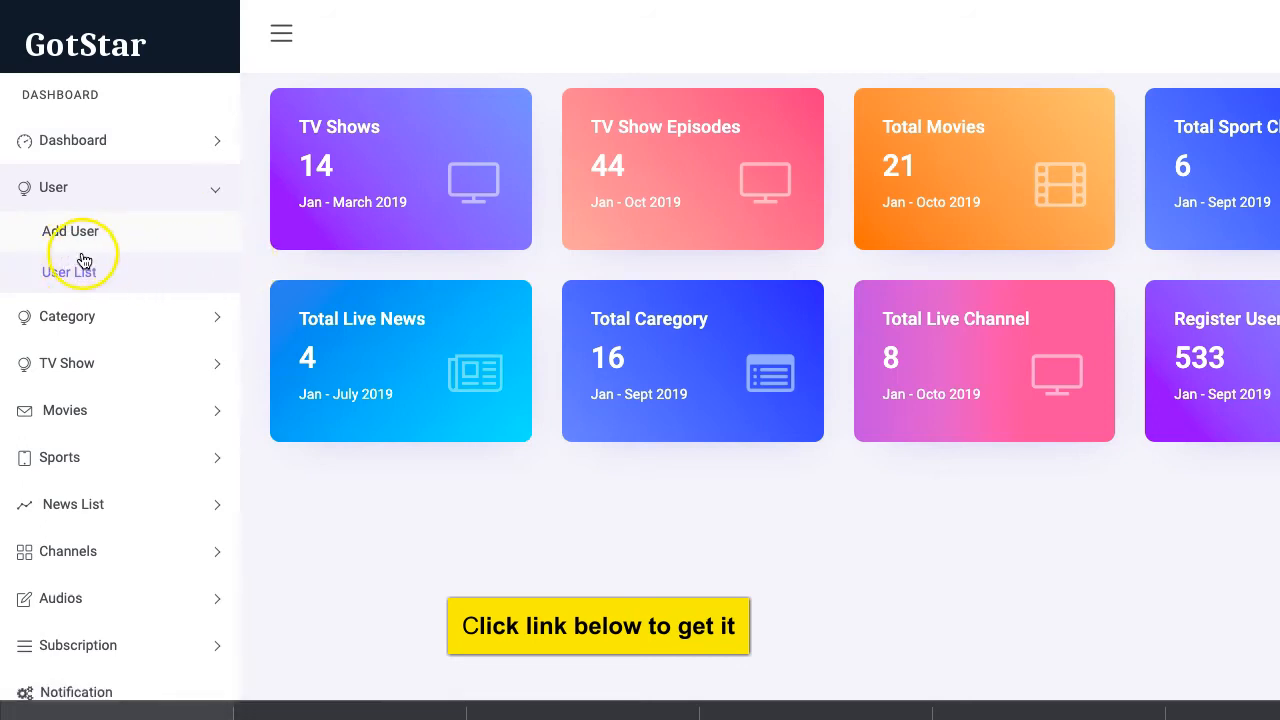
click(68, 272)
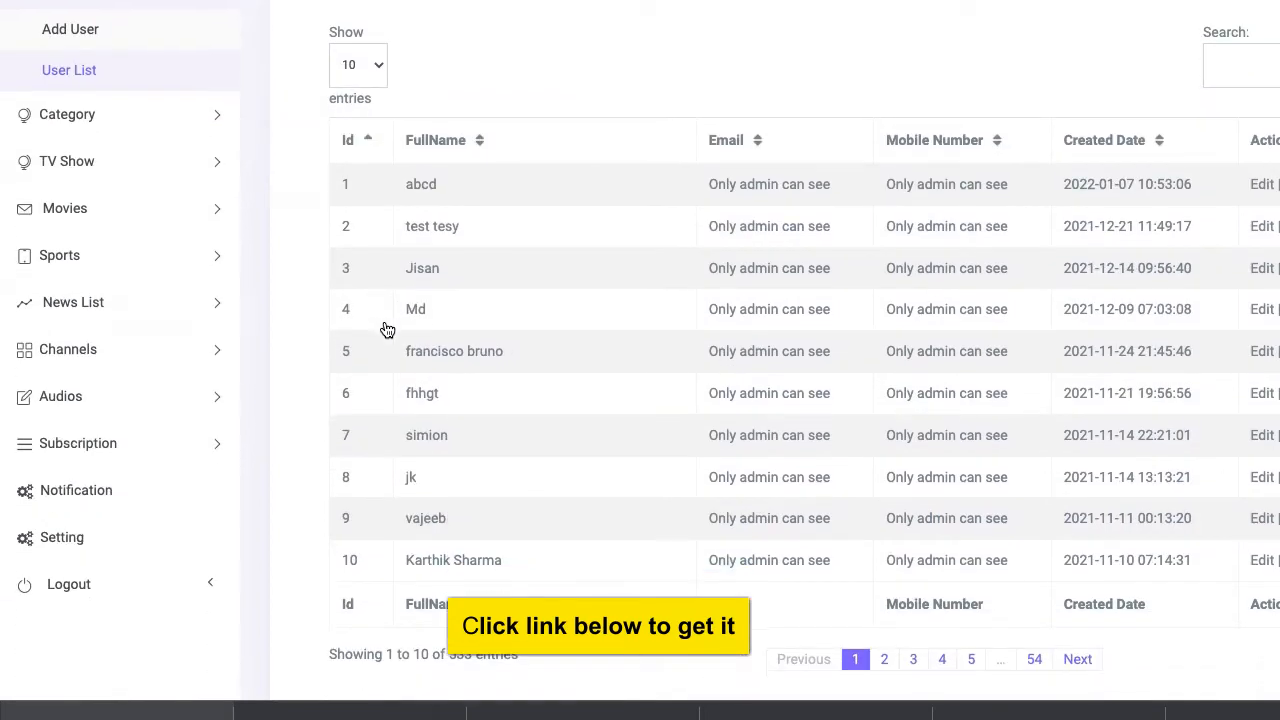
scroll(down, 3)
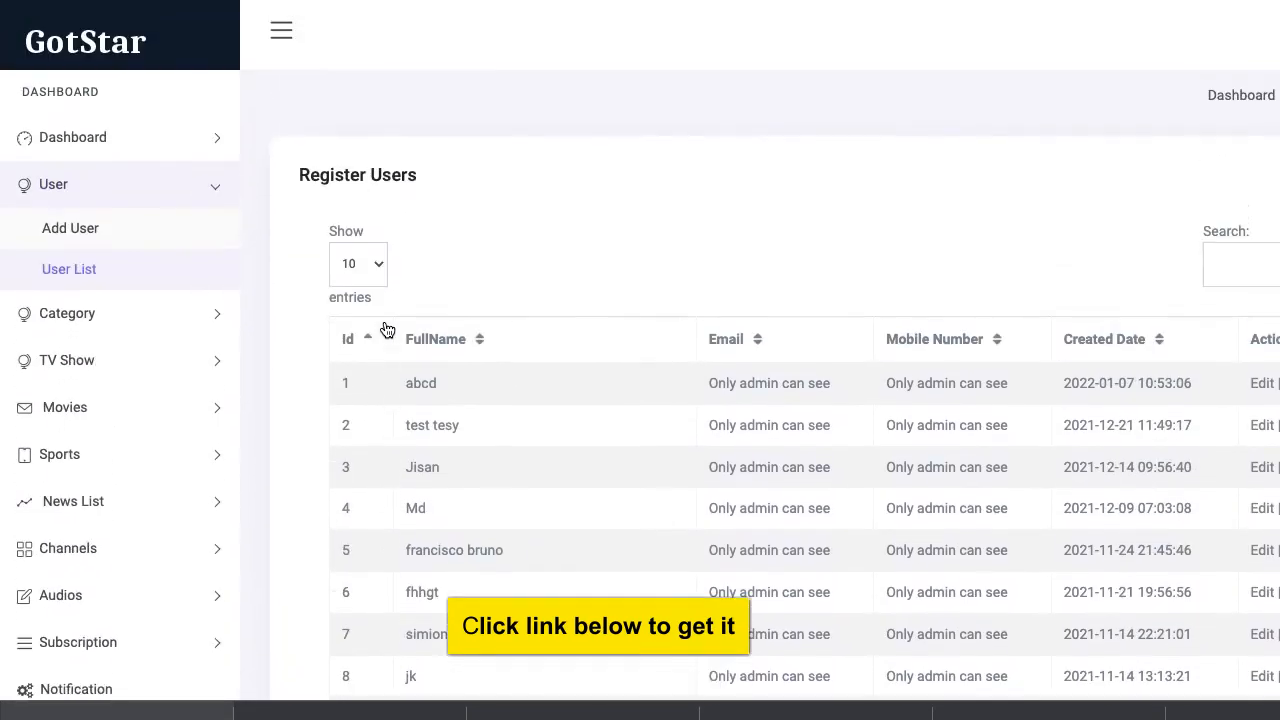
scroll(down, 3)
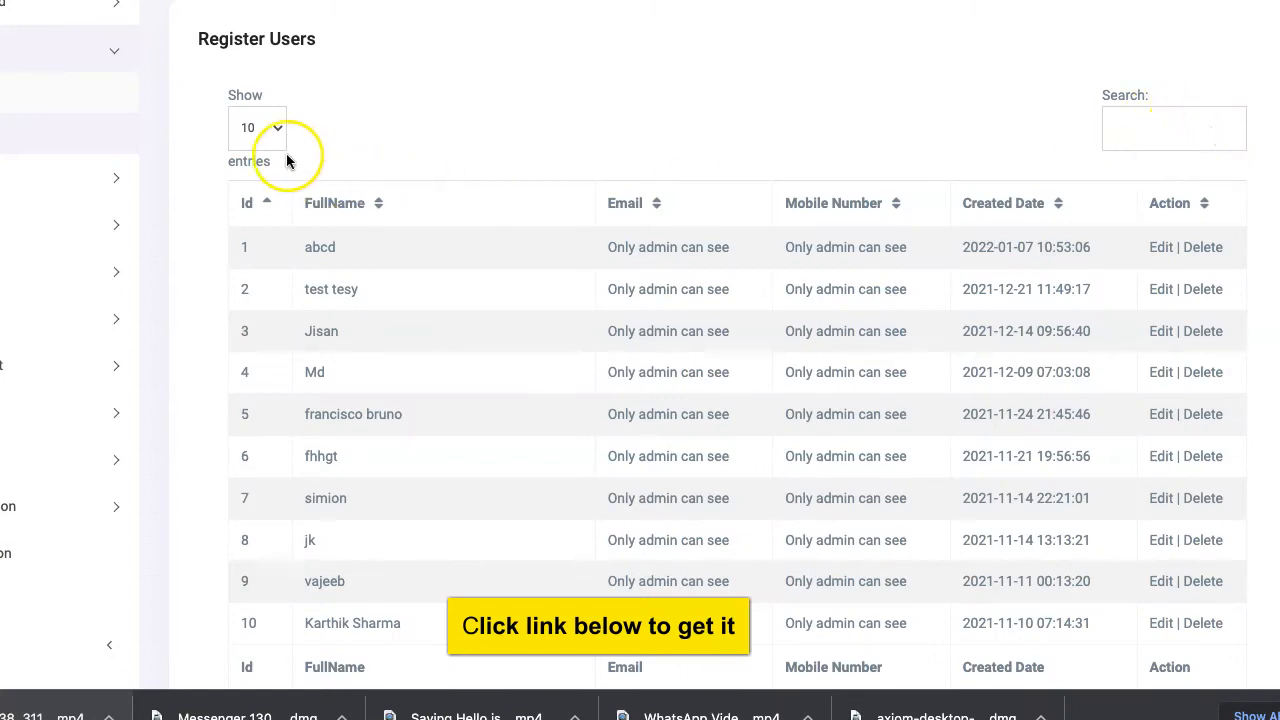
scroll(down, 3)
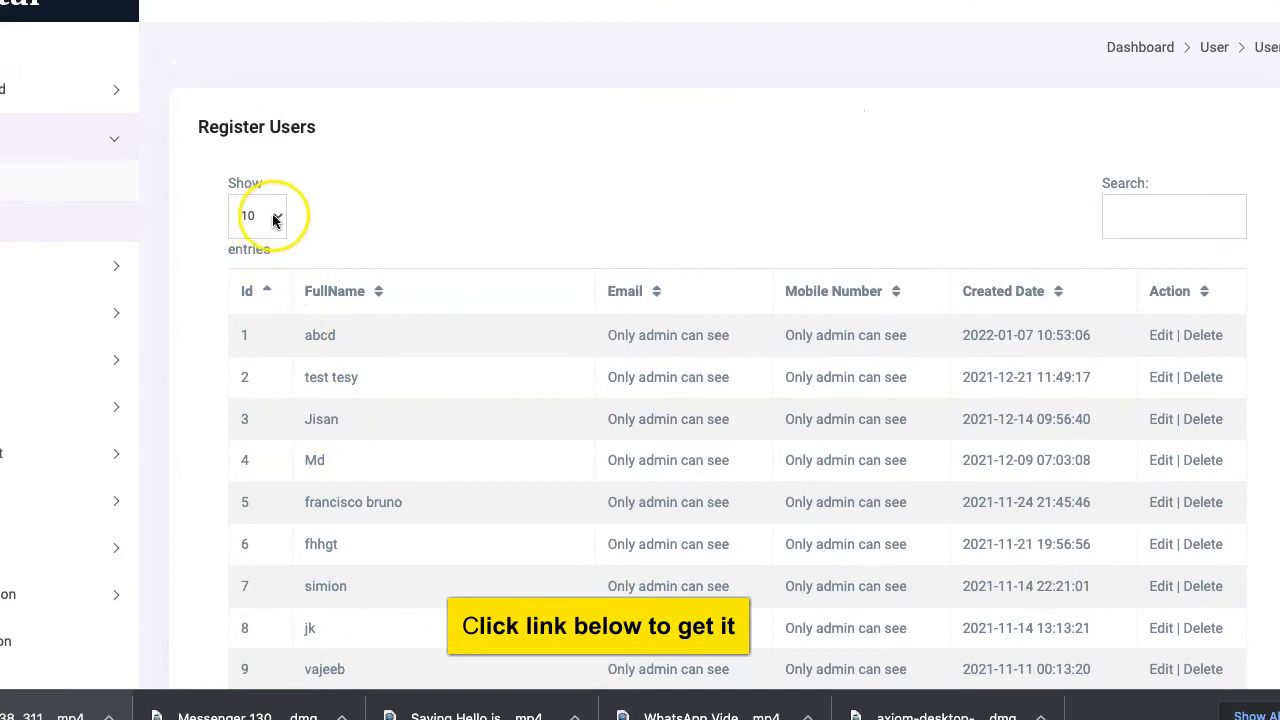
- Switch the users table to show 100 entries per page
click(258, 216)
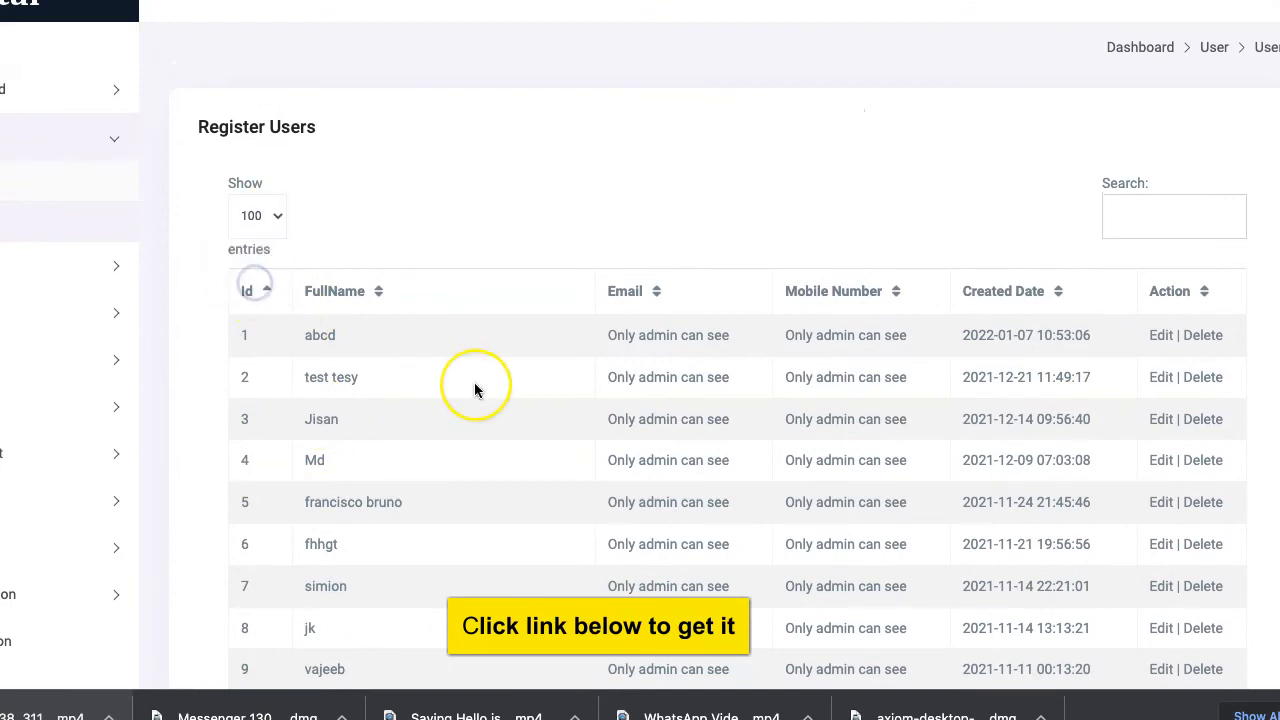
scroll(down, 3)
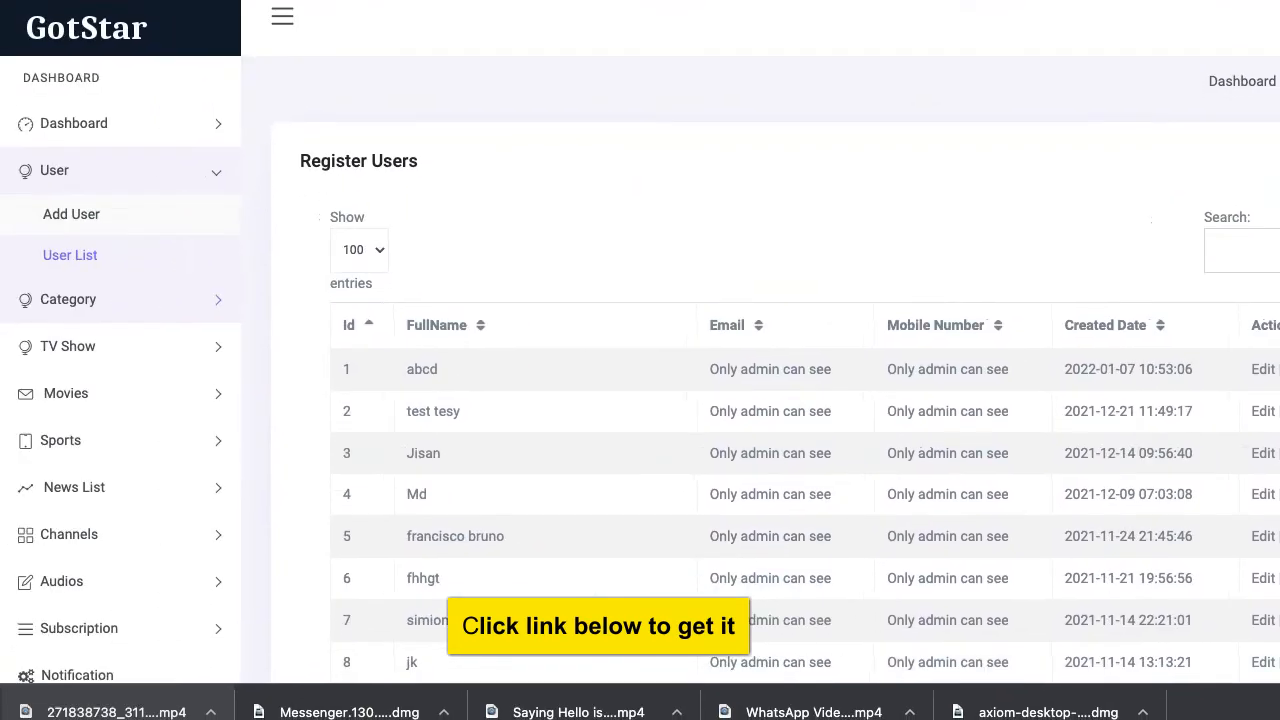
- Open the Category List and scroll through Drama, Reality, Romance, Family, Action, Crime and Comedy
click(68, 216)
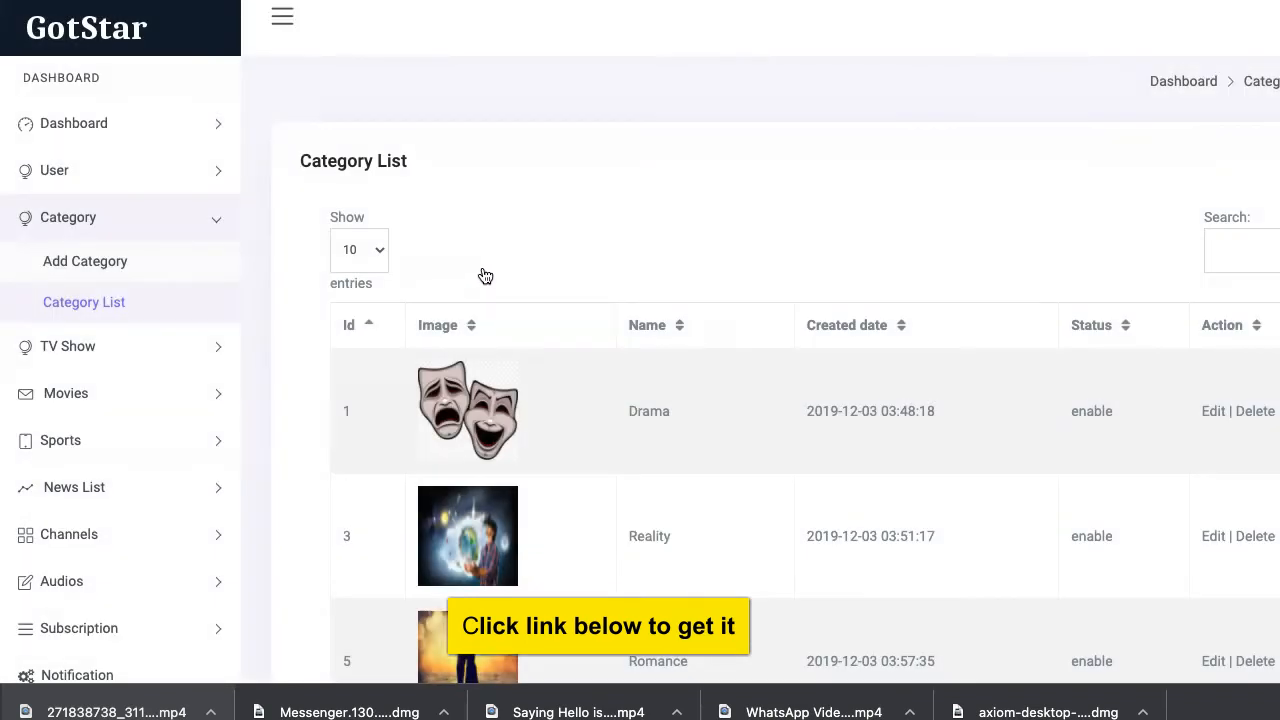
scroll(down, 3)
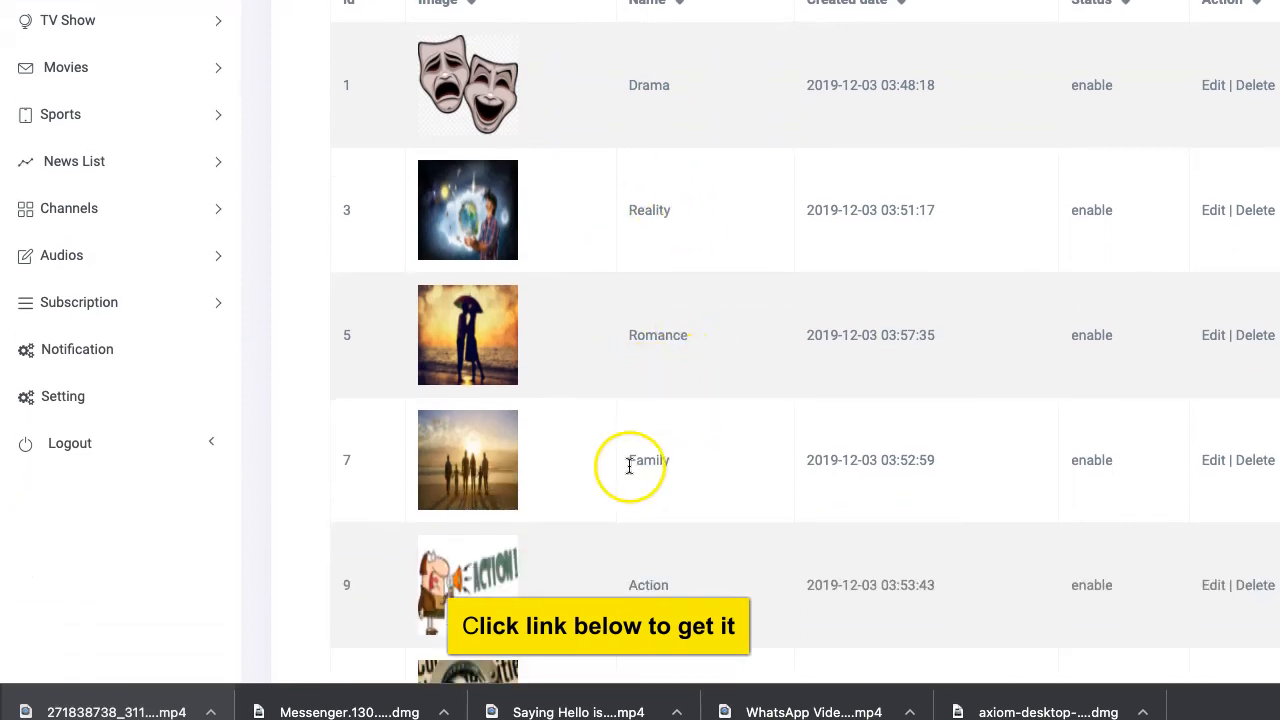
scroll(down, 3)
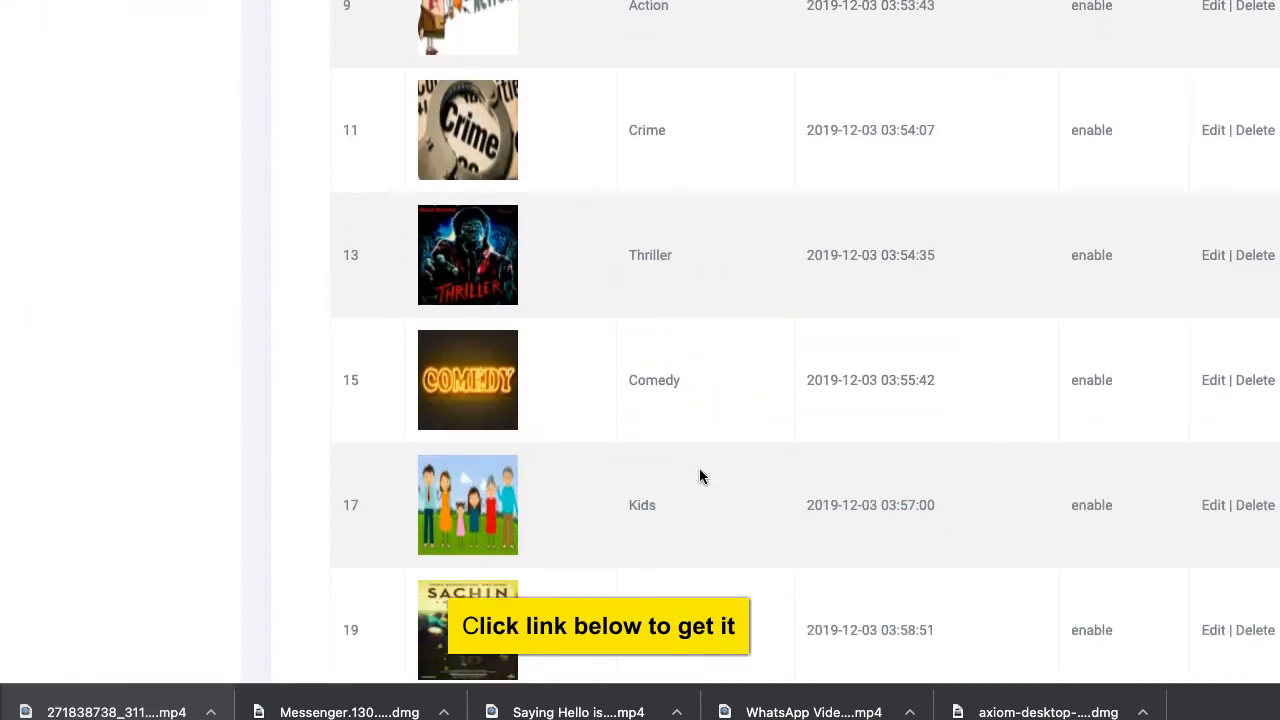
scroll(down, 3)
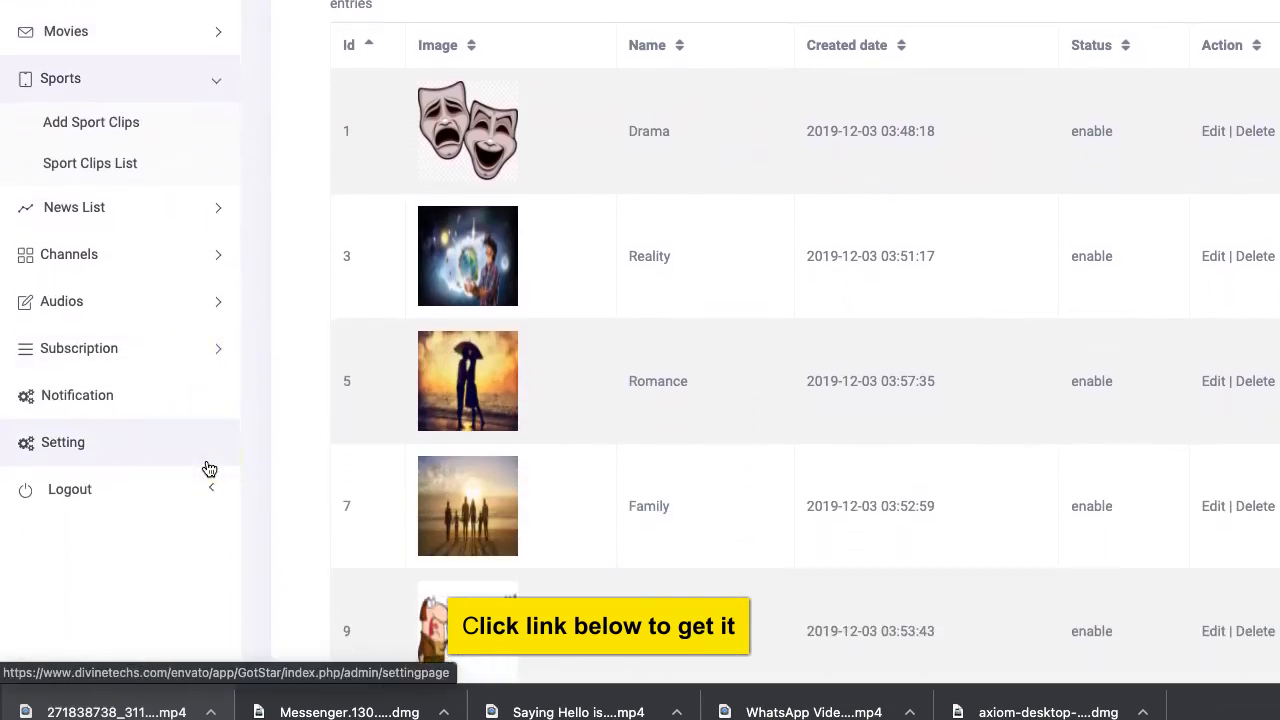
- Scroll the App Setting page showing GotStar App name, image, description and host email
scroll(down, 3)
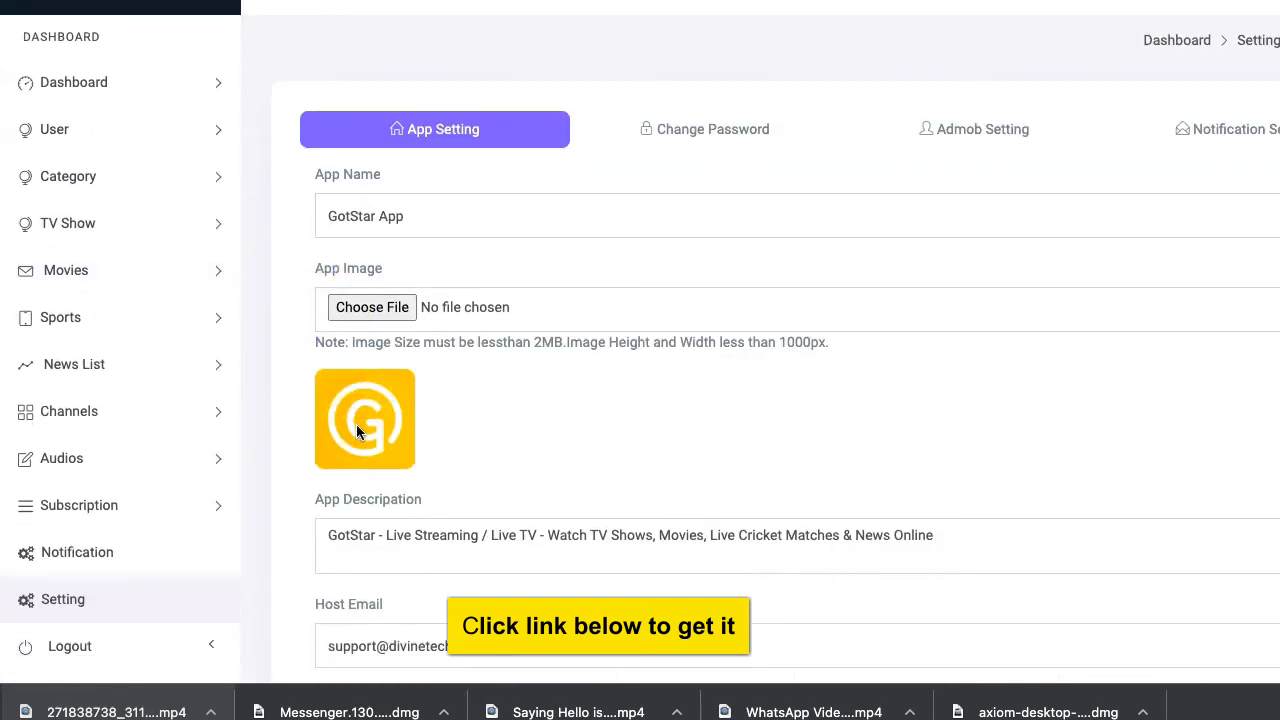
scroll(down, 3)
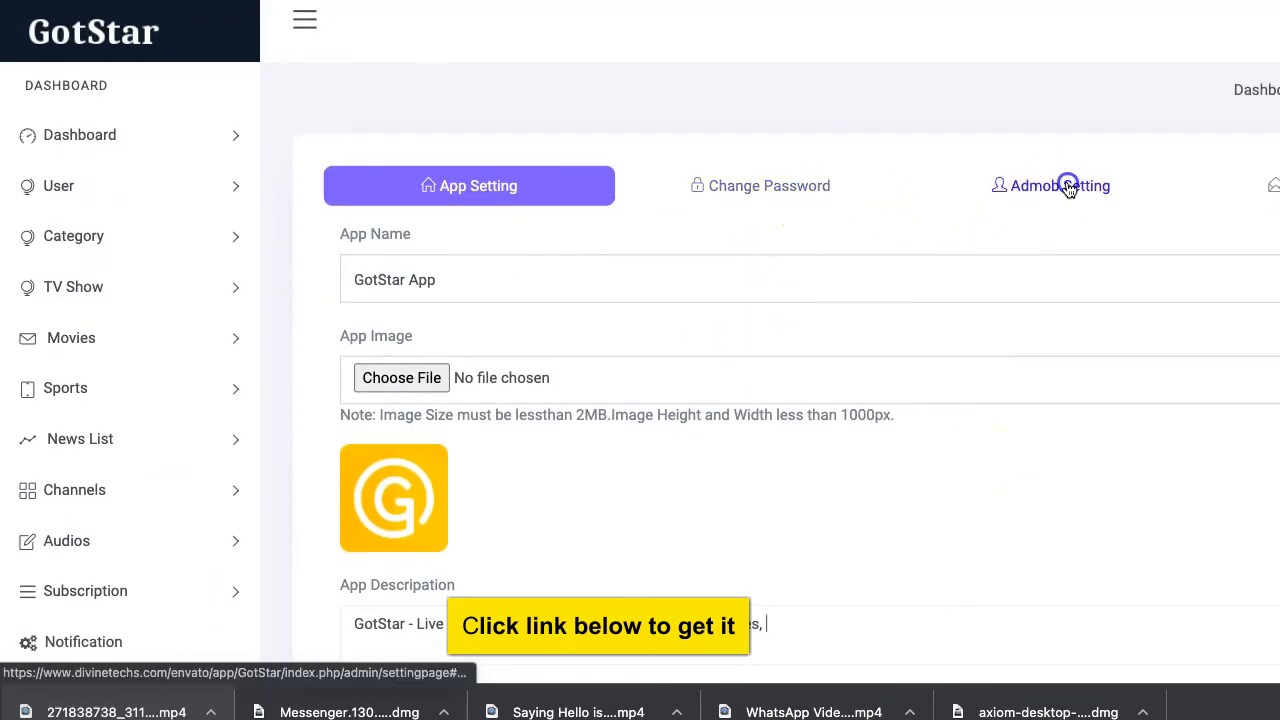
- View the Admob settings with publisher ID, banner and interstitial ad IDs, then the next settings tab
click(1050, 184)
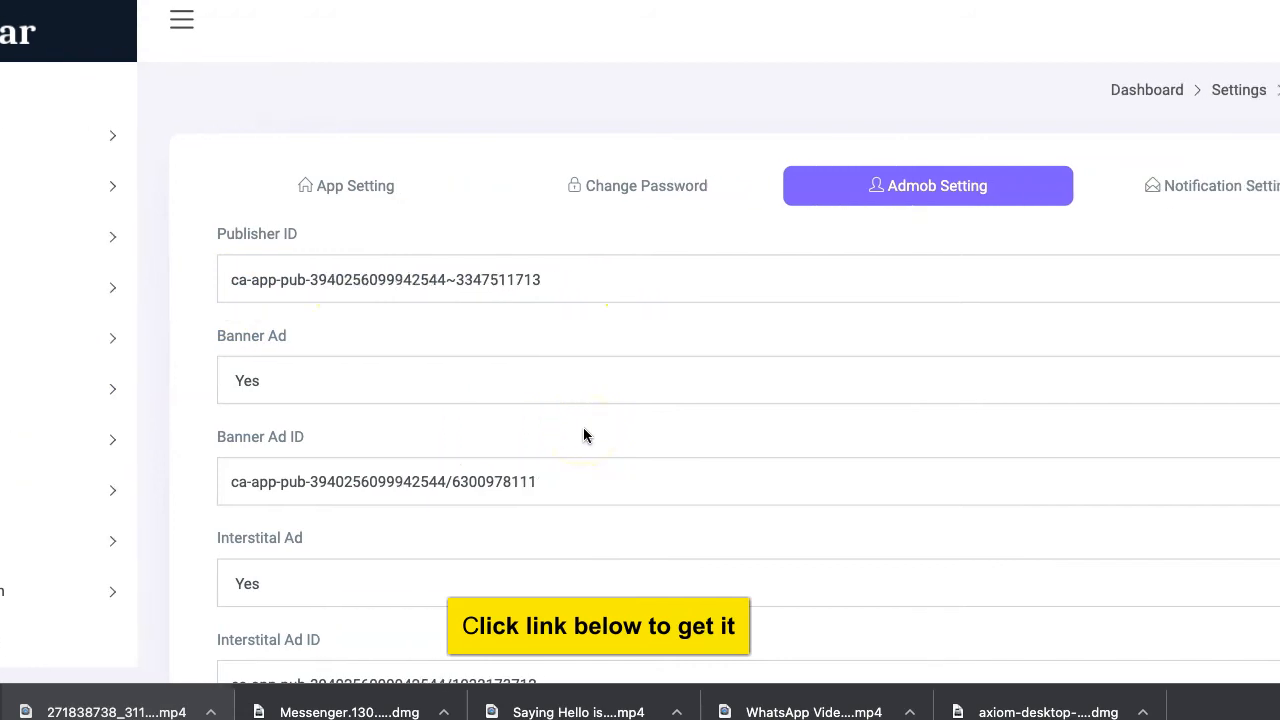
click(1220, 184)
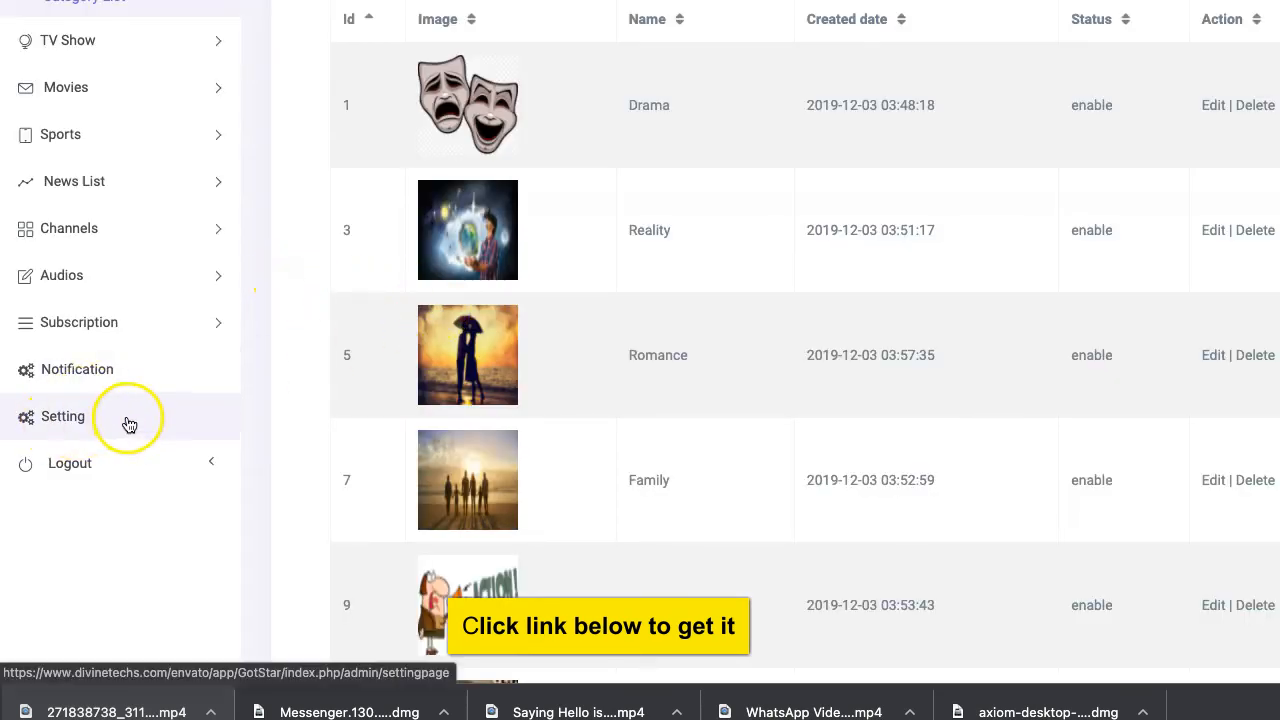
mouse_move(84, 384)
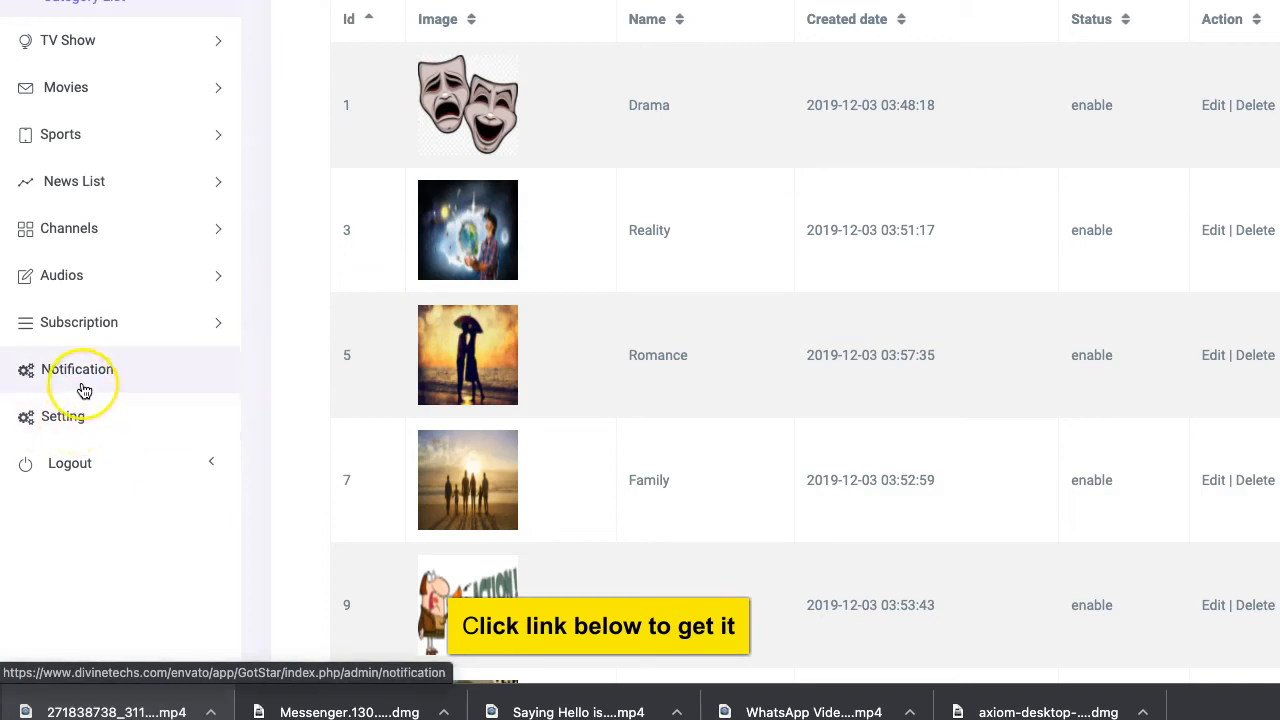
mouse_move(134, 336)
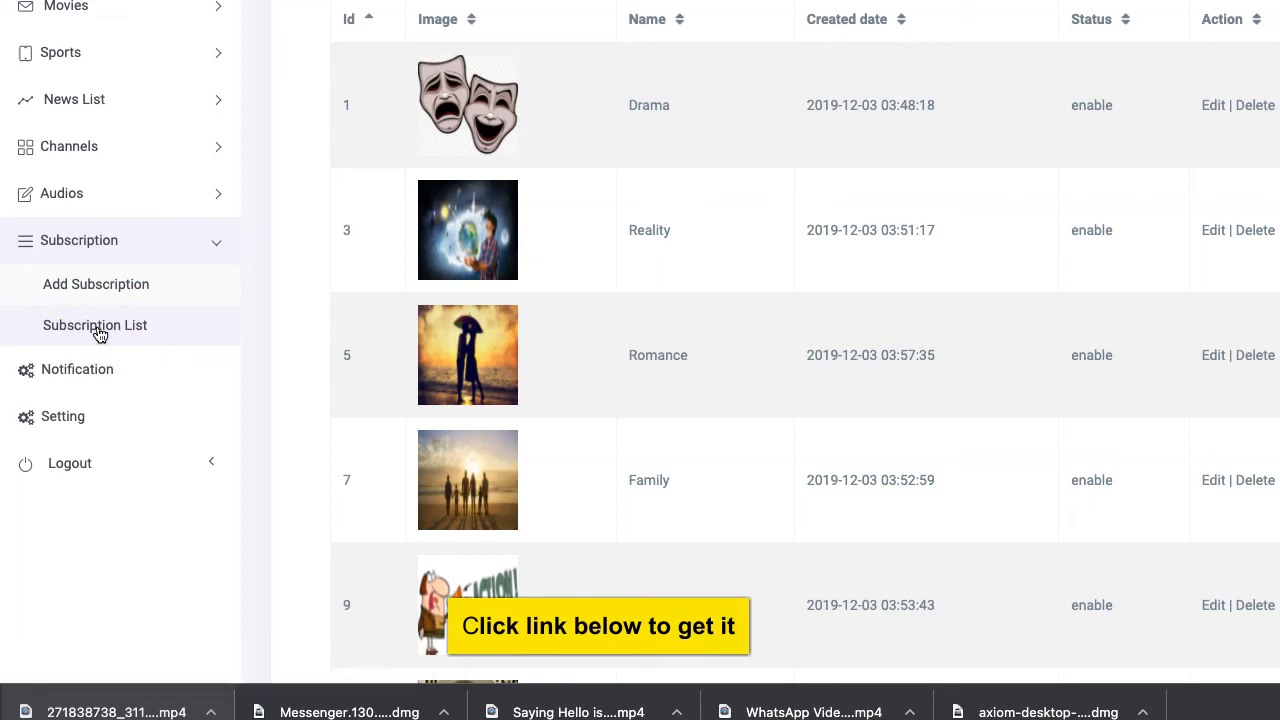
- Review the Annual ₹9999 and Monthly ₹299 plan cards and start the Add subscription Plan form
click(96, 324)
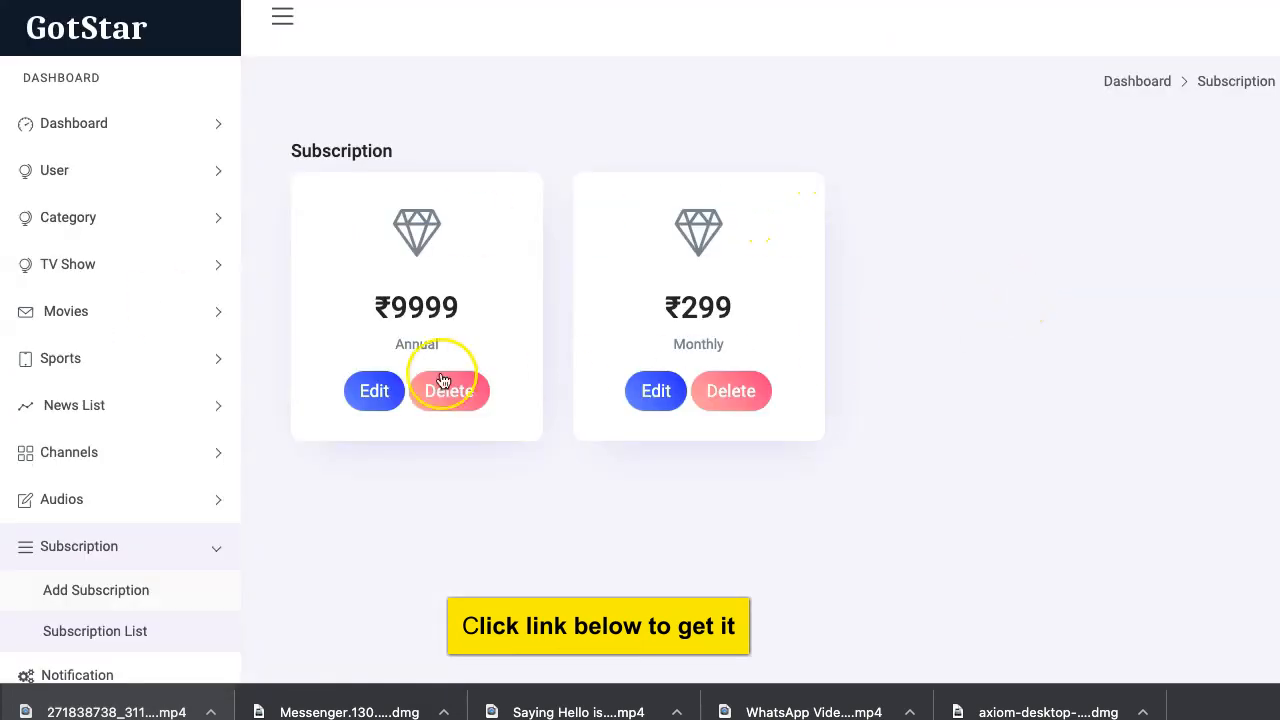
mouse_move(784, 336)
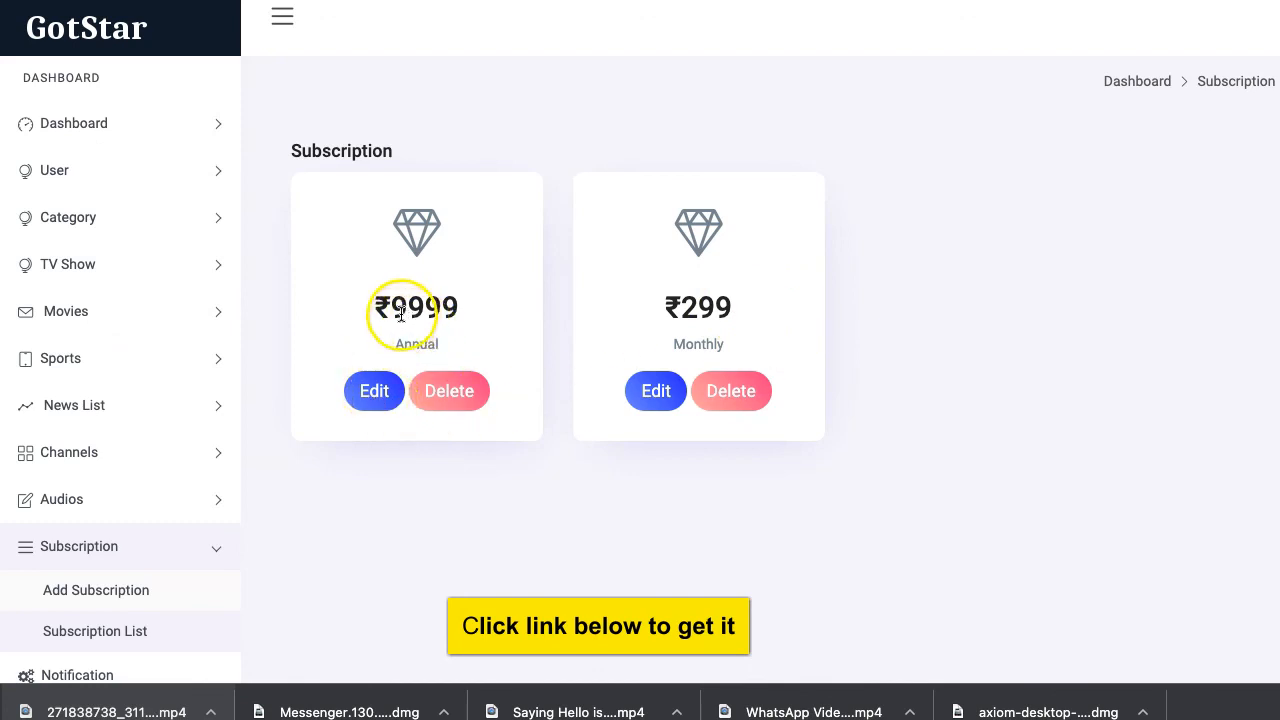
double_click(416, 308)
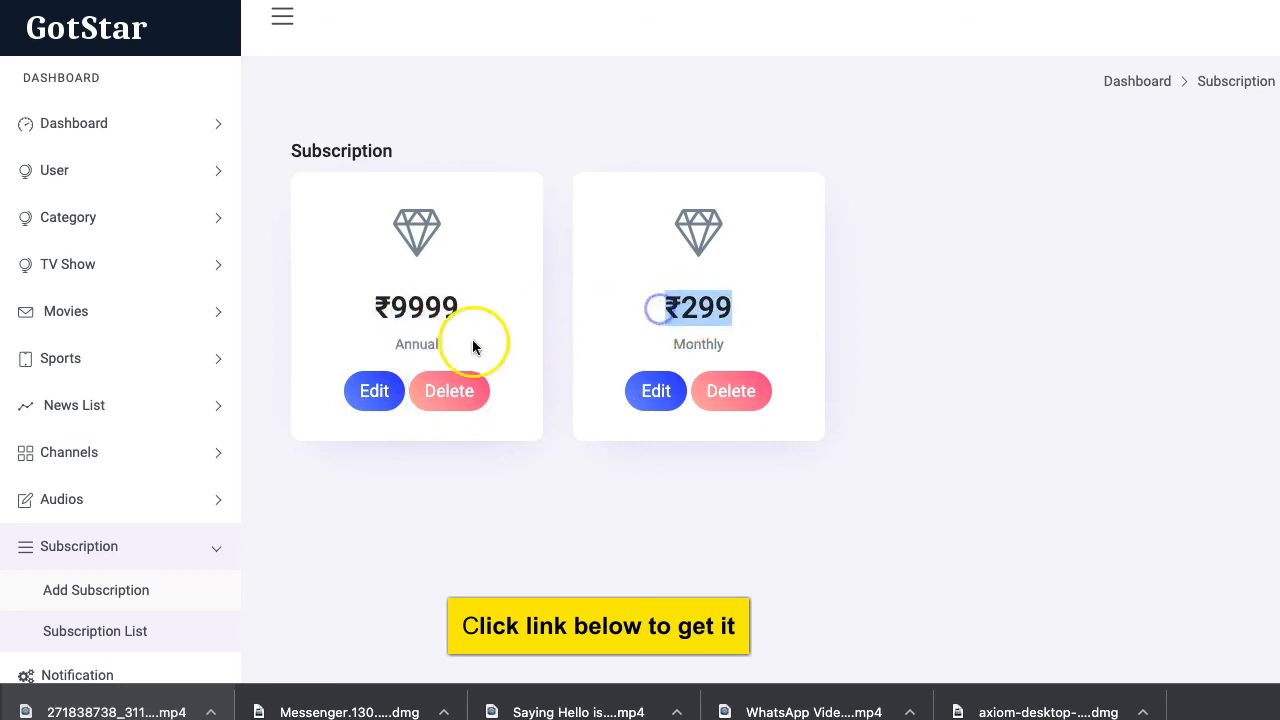
mouse_move(416, 344)
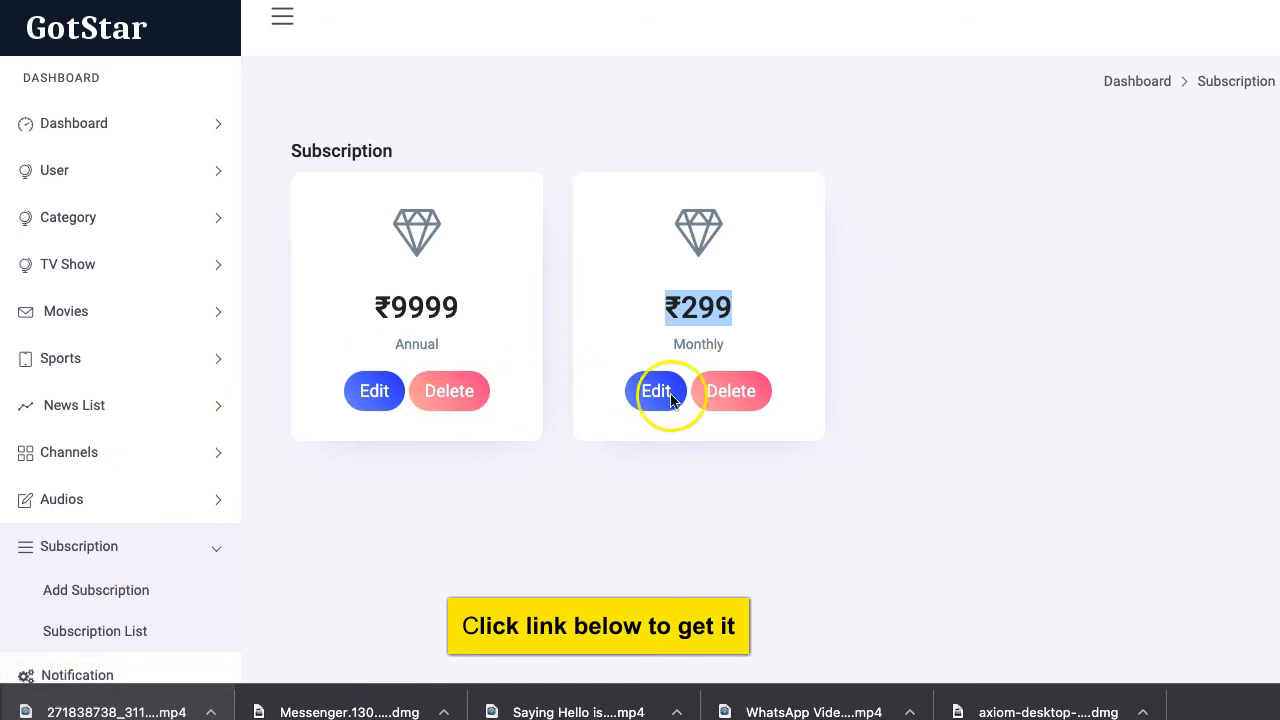
click(656, 390)
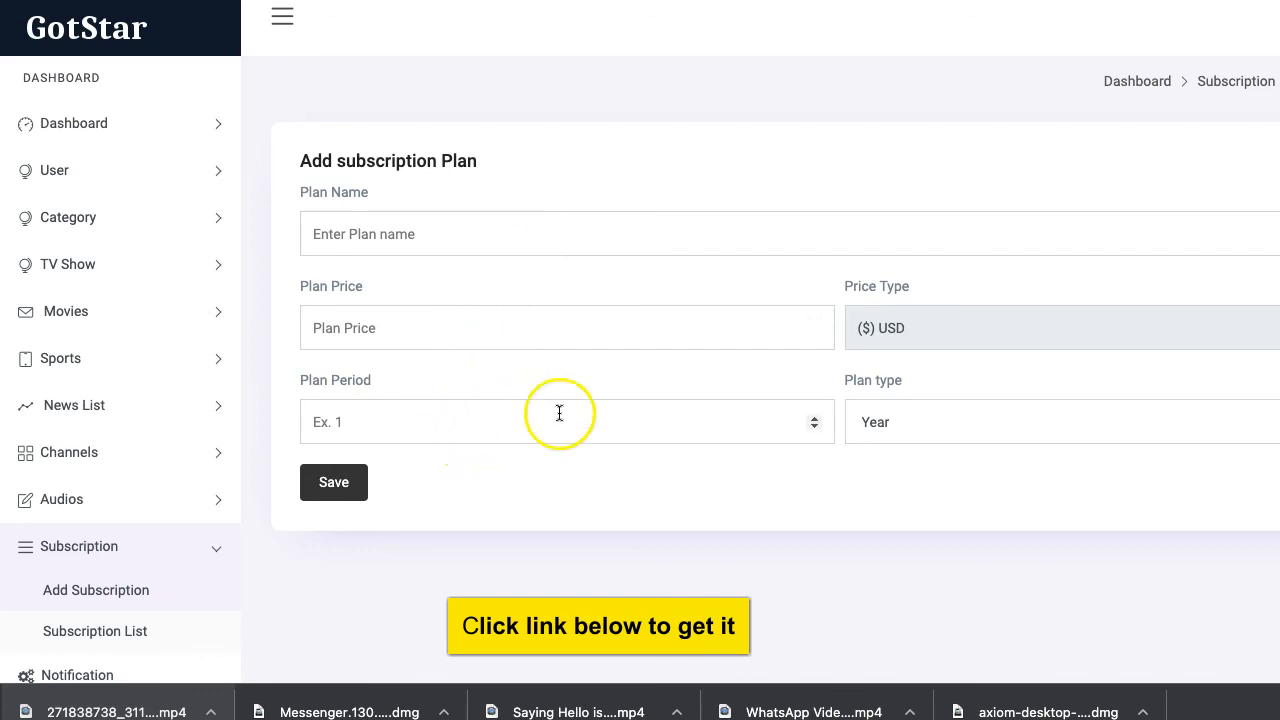
mouse_move(780, 392)
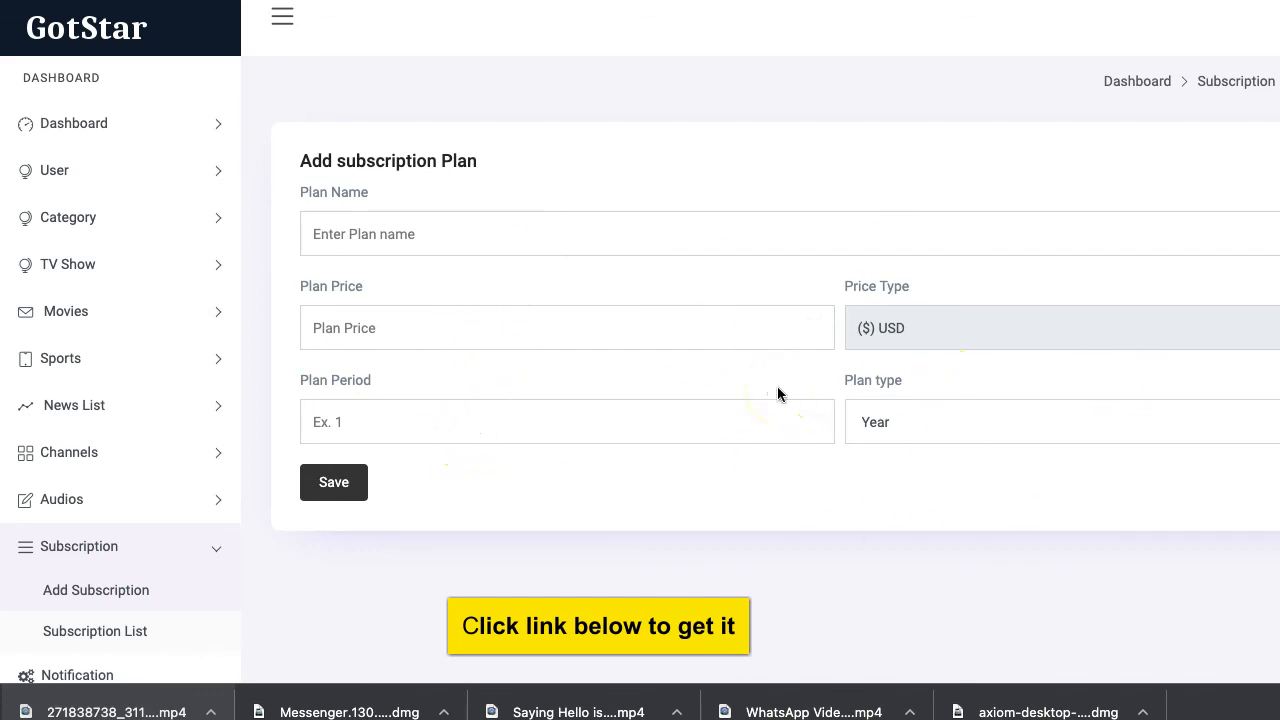